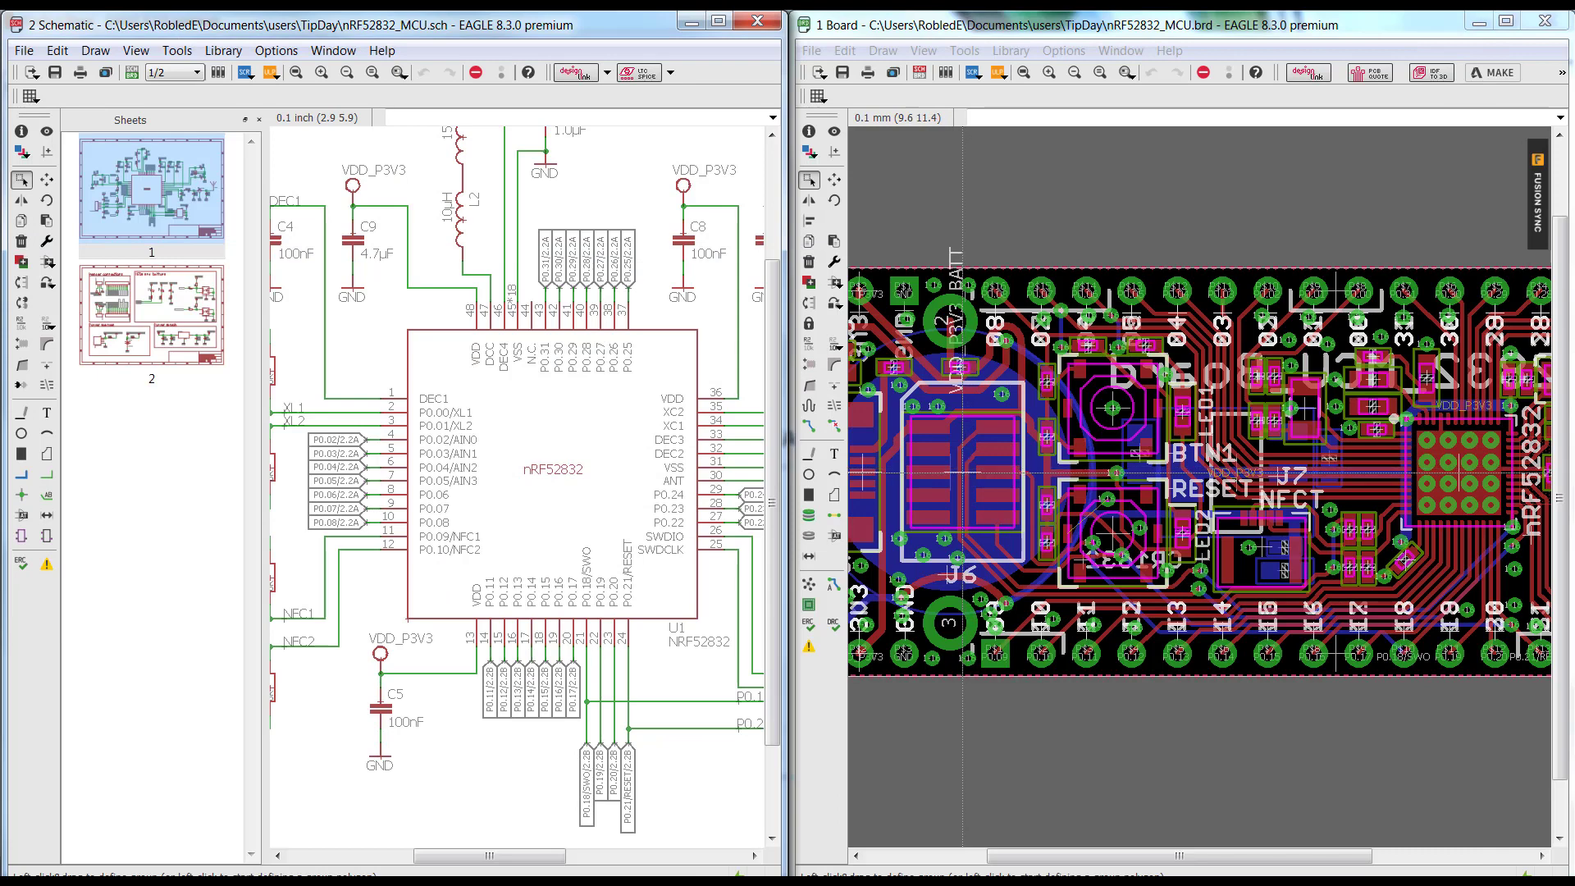
Inspect the nRF52832 chip U1's properties on the board and close them unchanged
{"action": "right_click", "coordinate": [965, 472]}
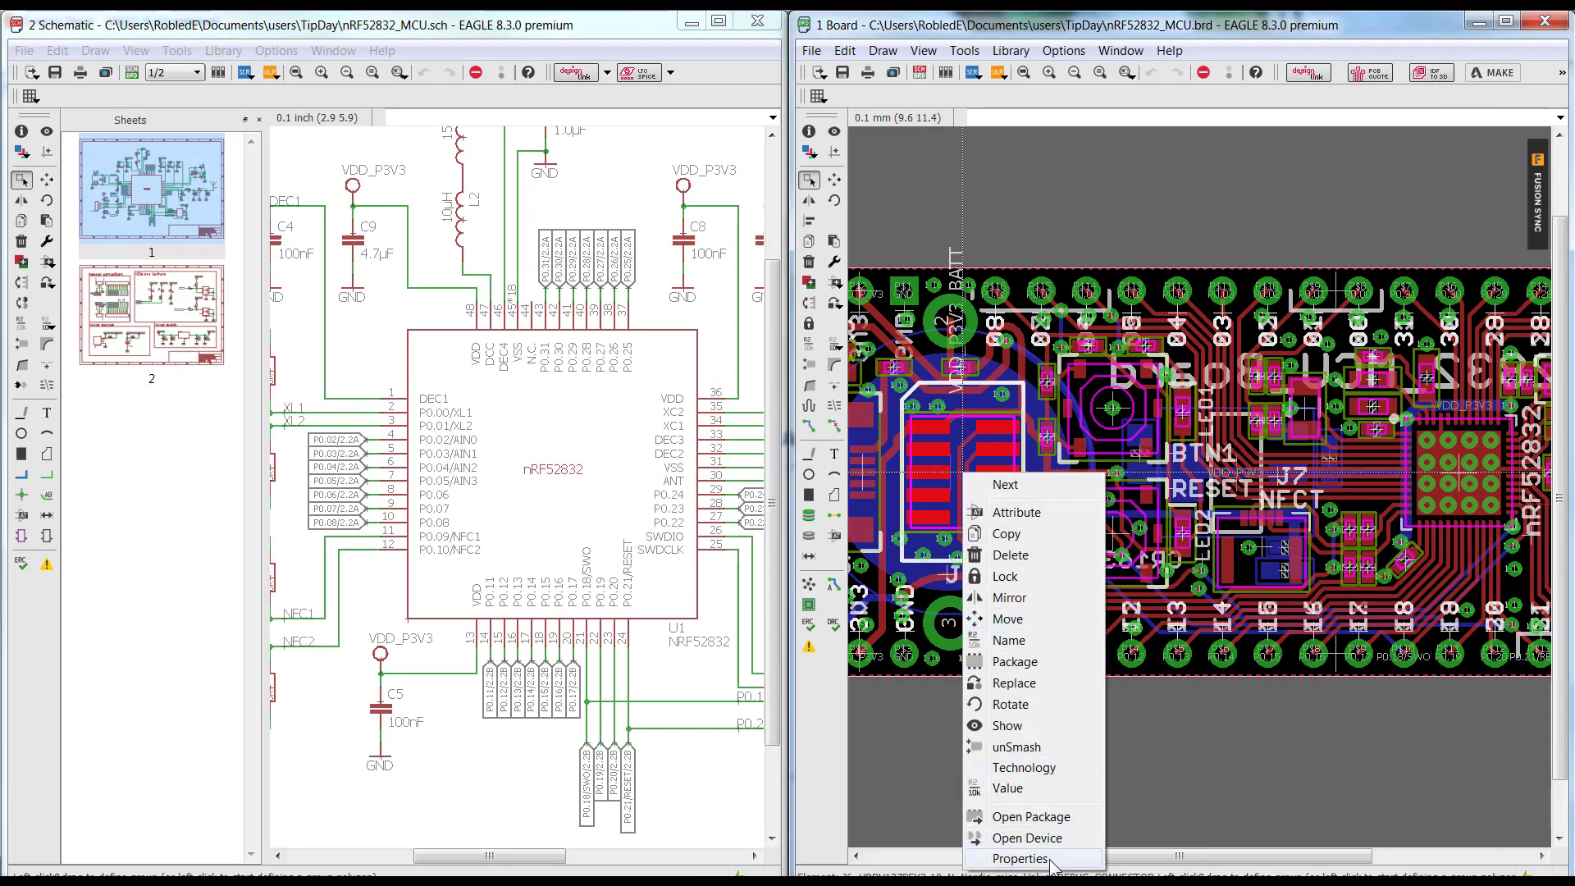
{"action": "left_click", "coordinate": [1021, 860]}
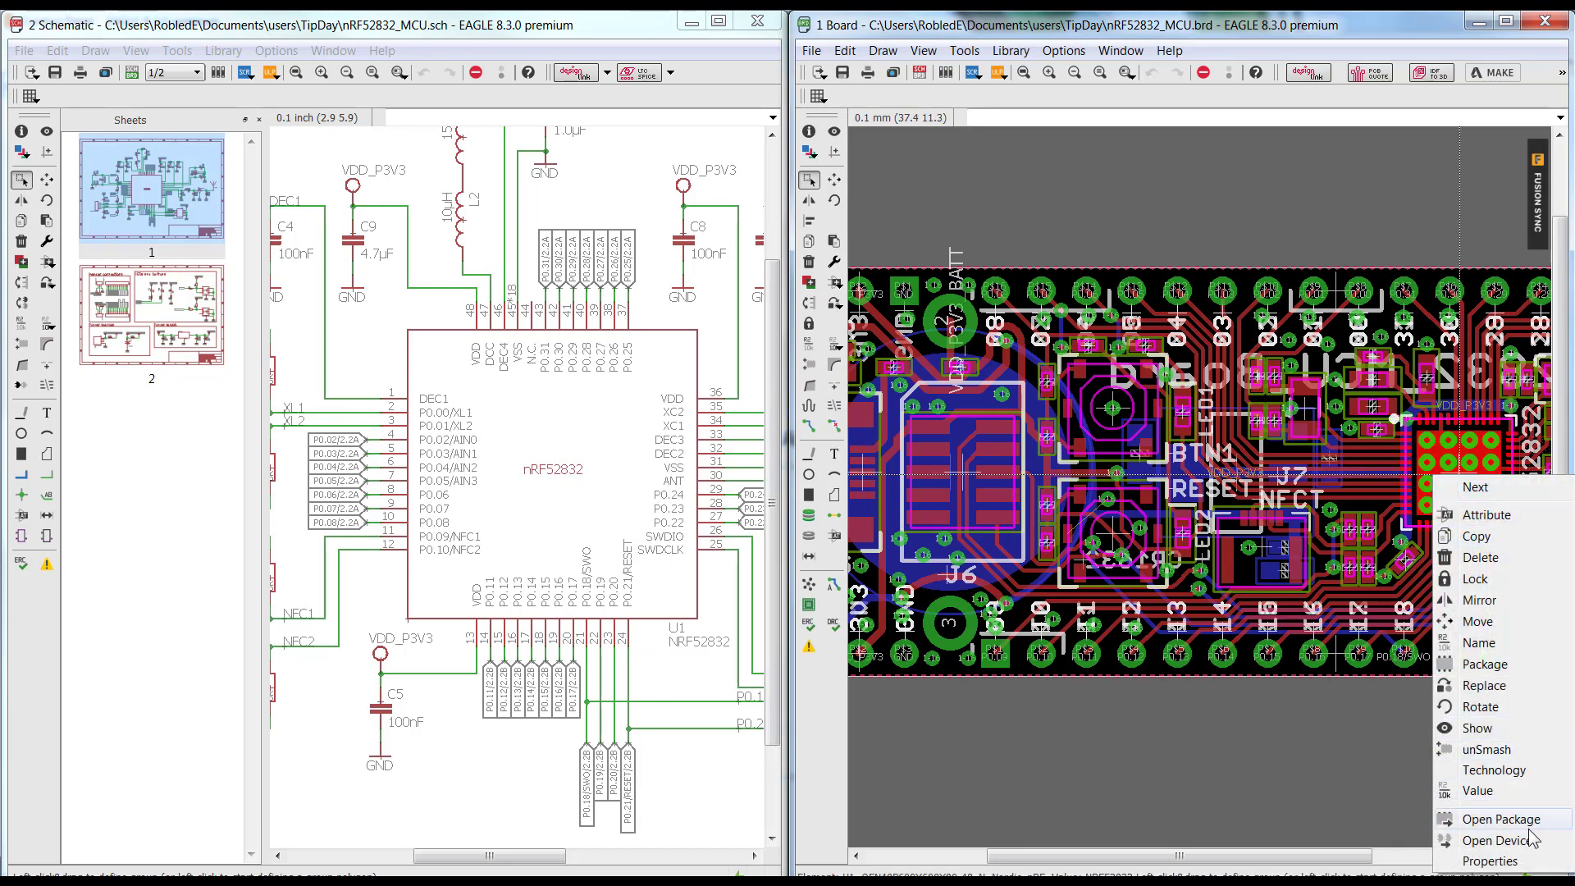
{"action": "left_click", "coordinate": [1490, 860]}
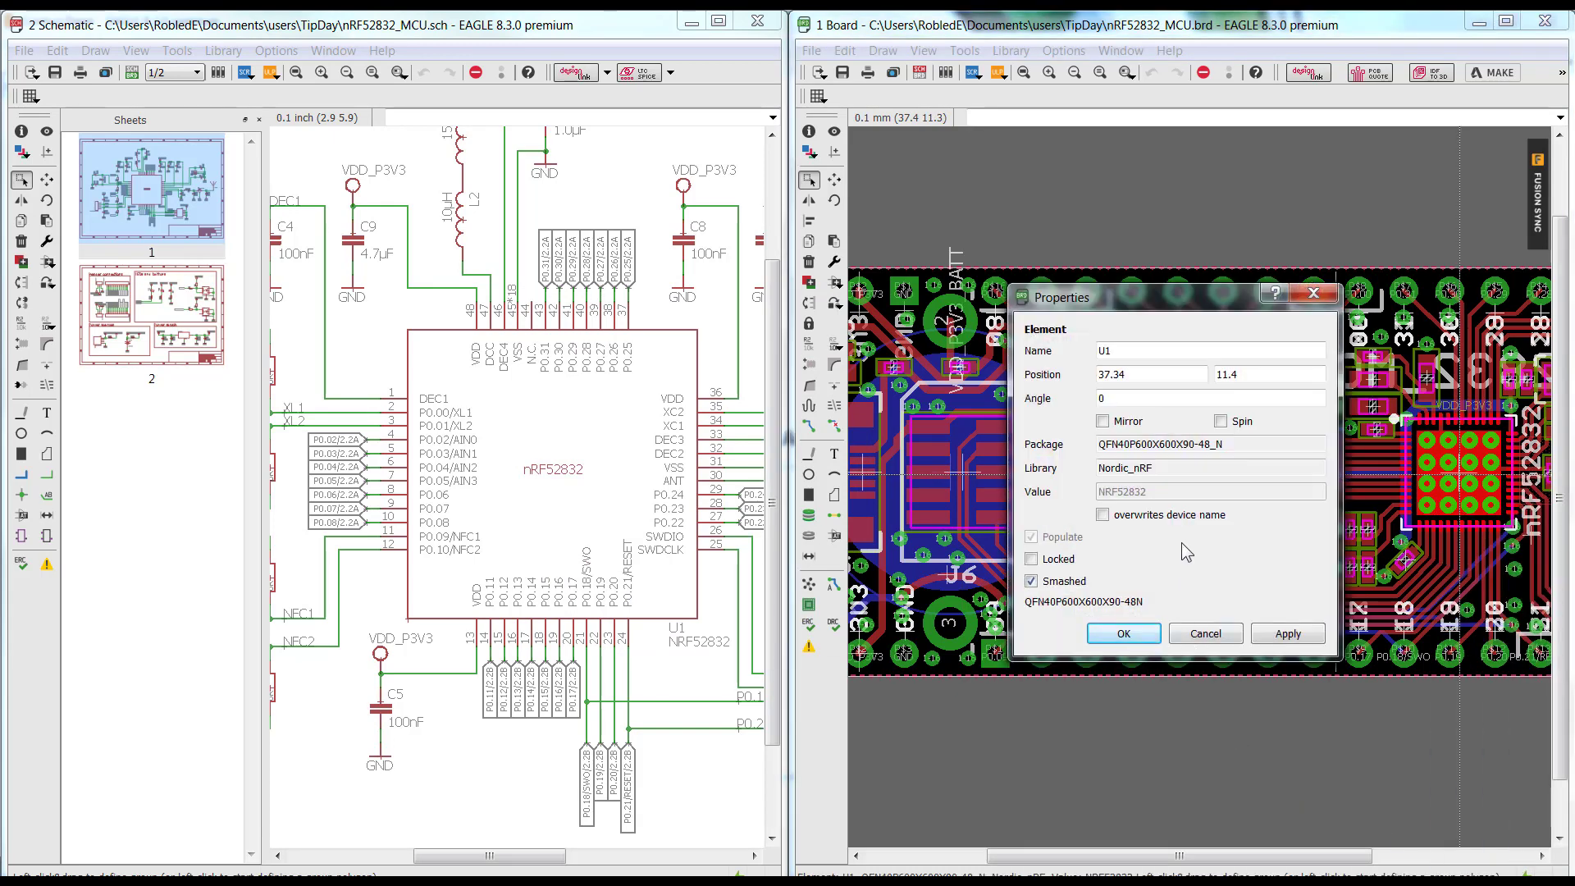
{"action": "mouse_move", "coordinate": [1126, 491]}
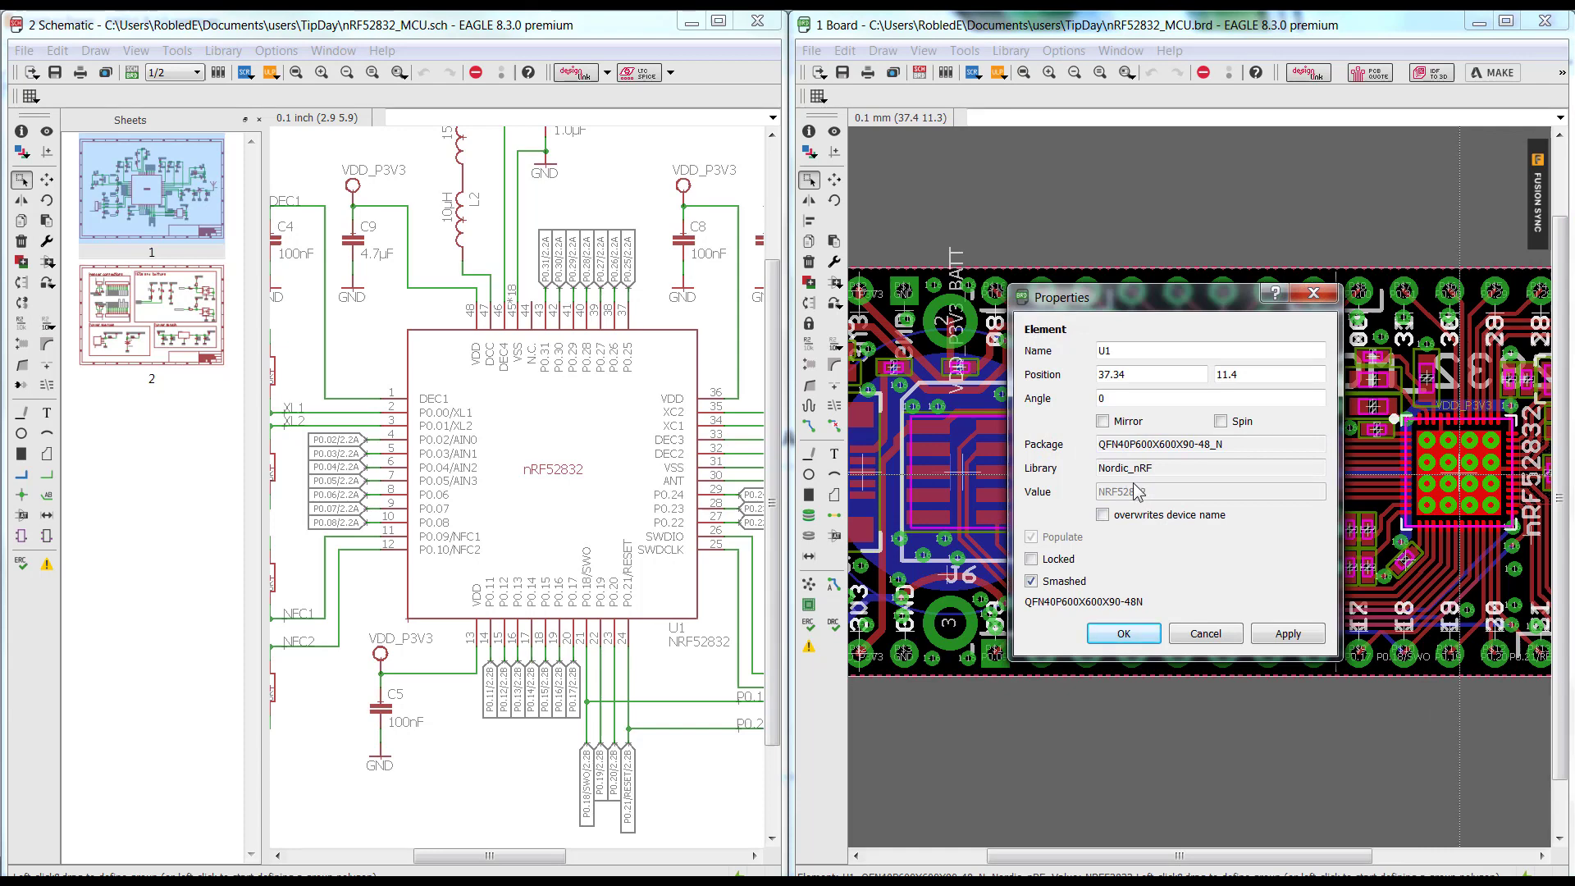
{"action": "left_click", "coordinate": [1123, 633]}
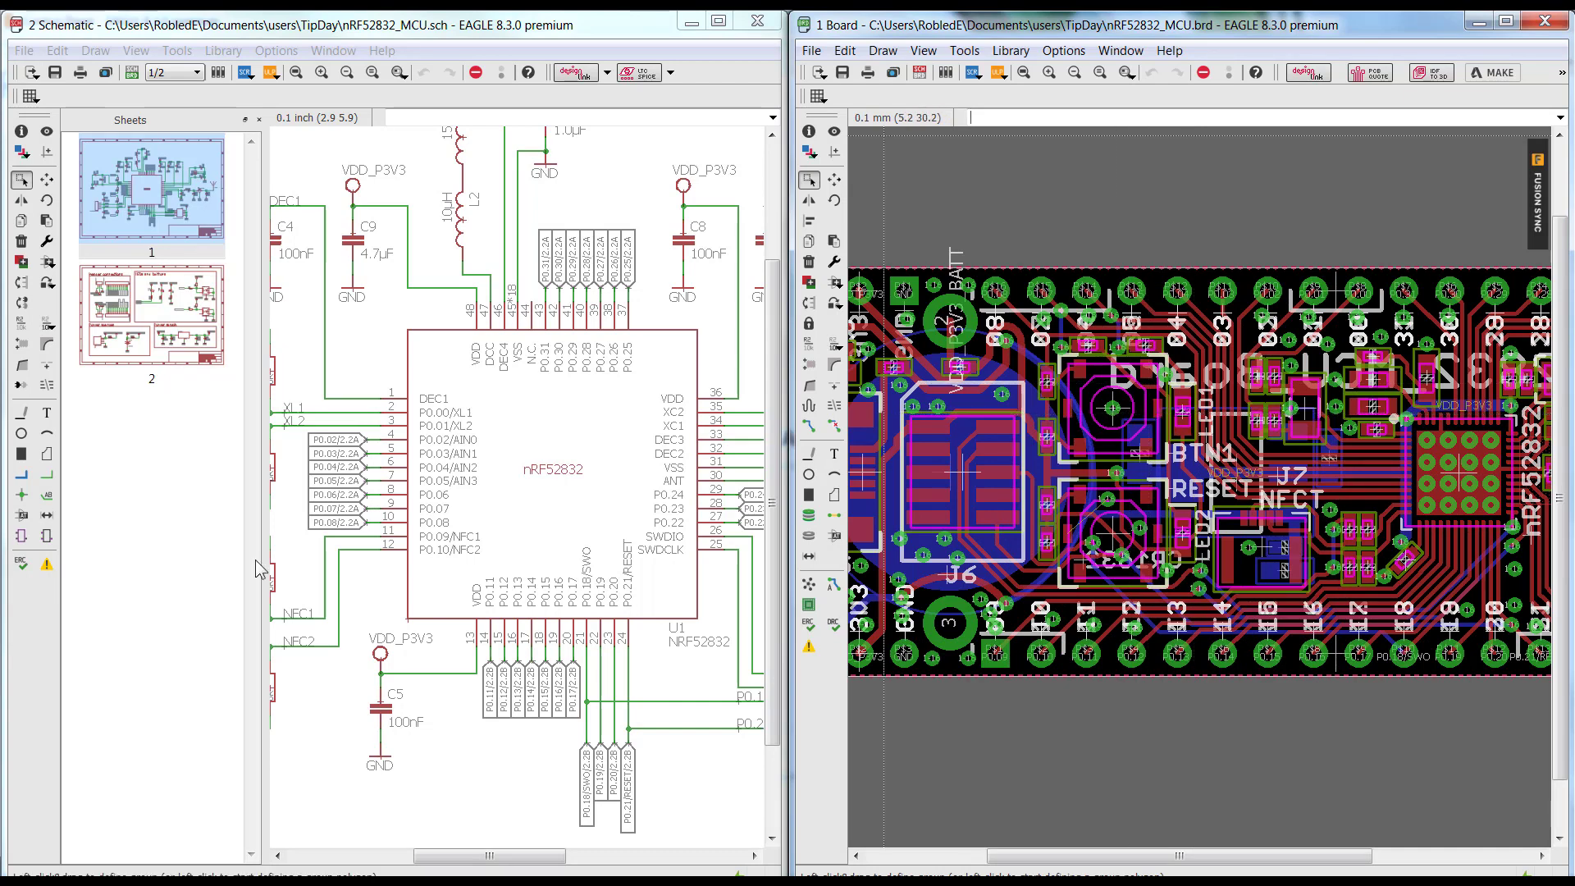
{"action": "mouse_move", "coordinate": [808, 623]}
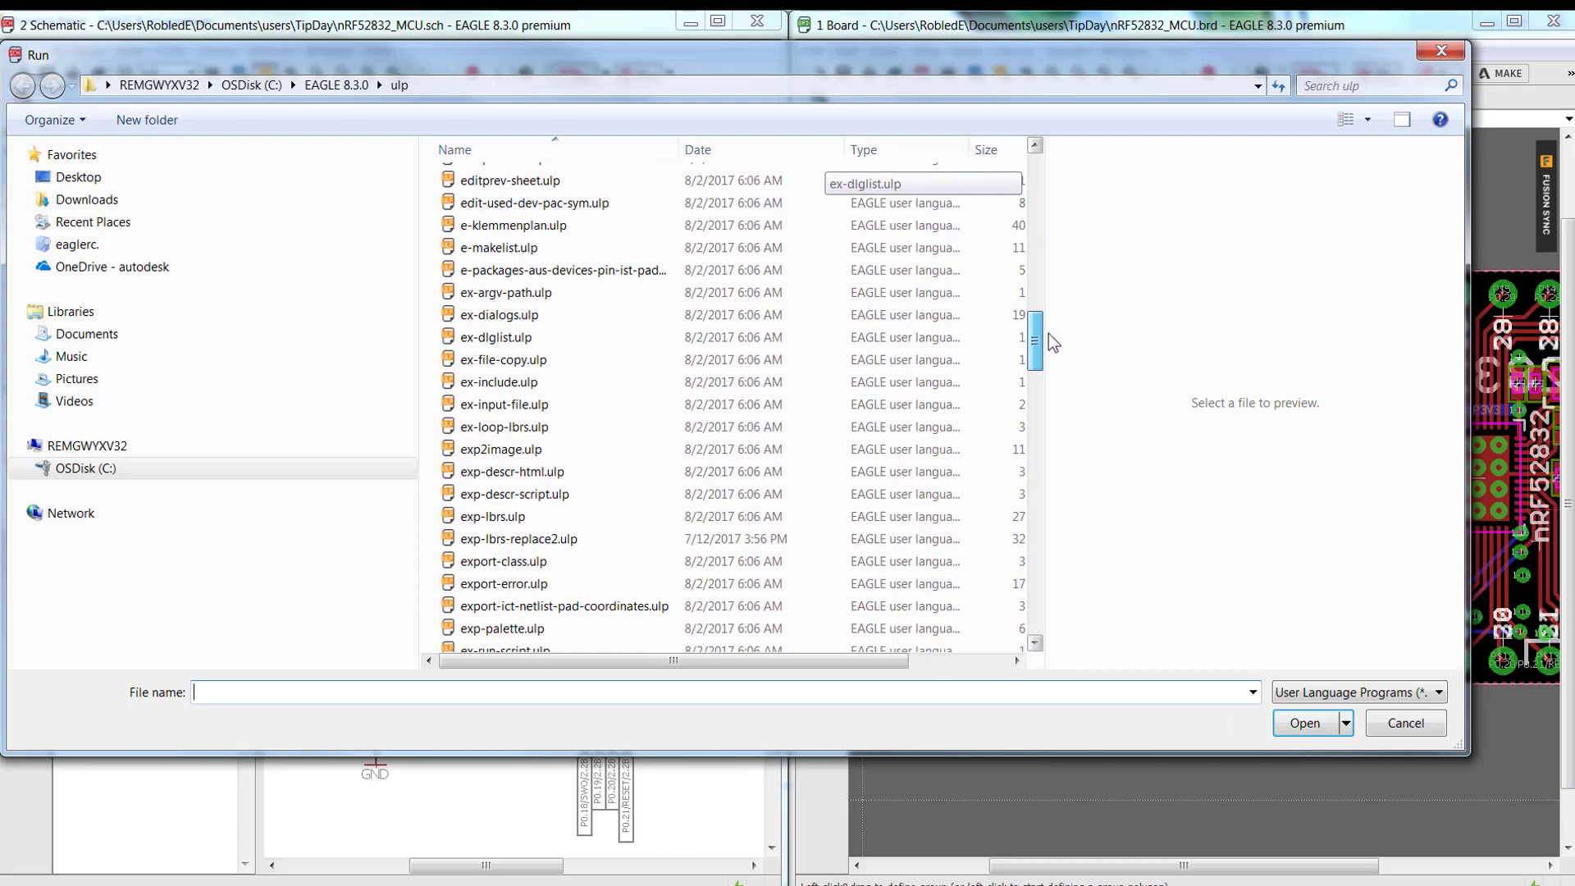
Run exp-lbrs-replace2.ulp from EAGLE's ulp folder
{"action": "scroll", "scroll_direction": "down", "scroll_amount": 3}
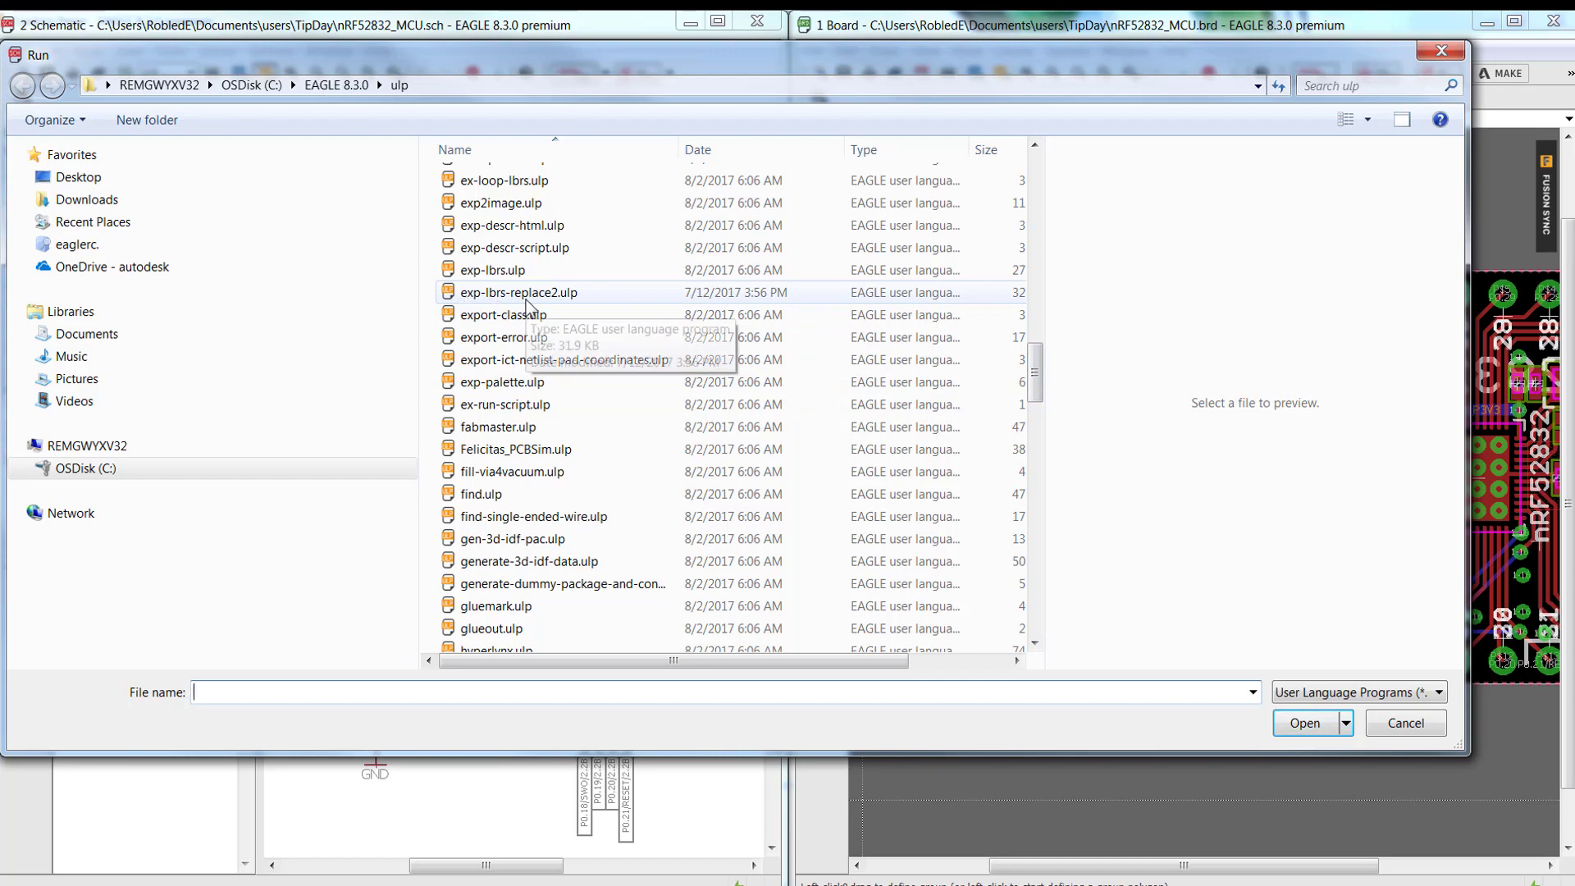
{"action": "left_click", "coordinate": [518, 292]}
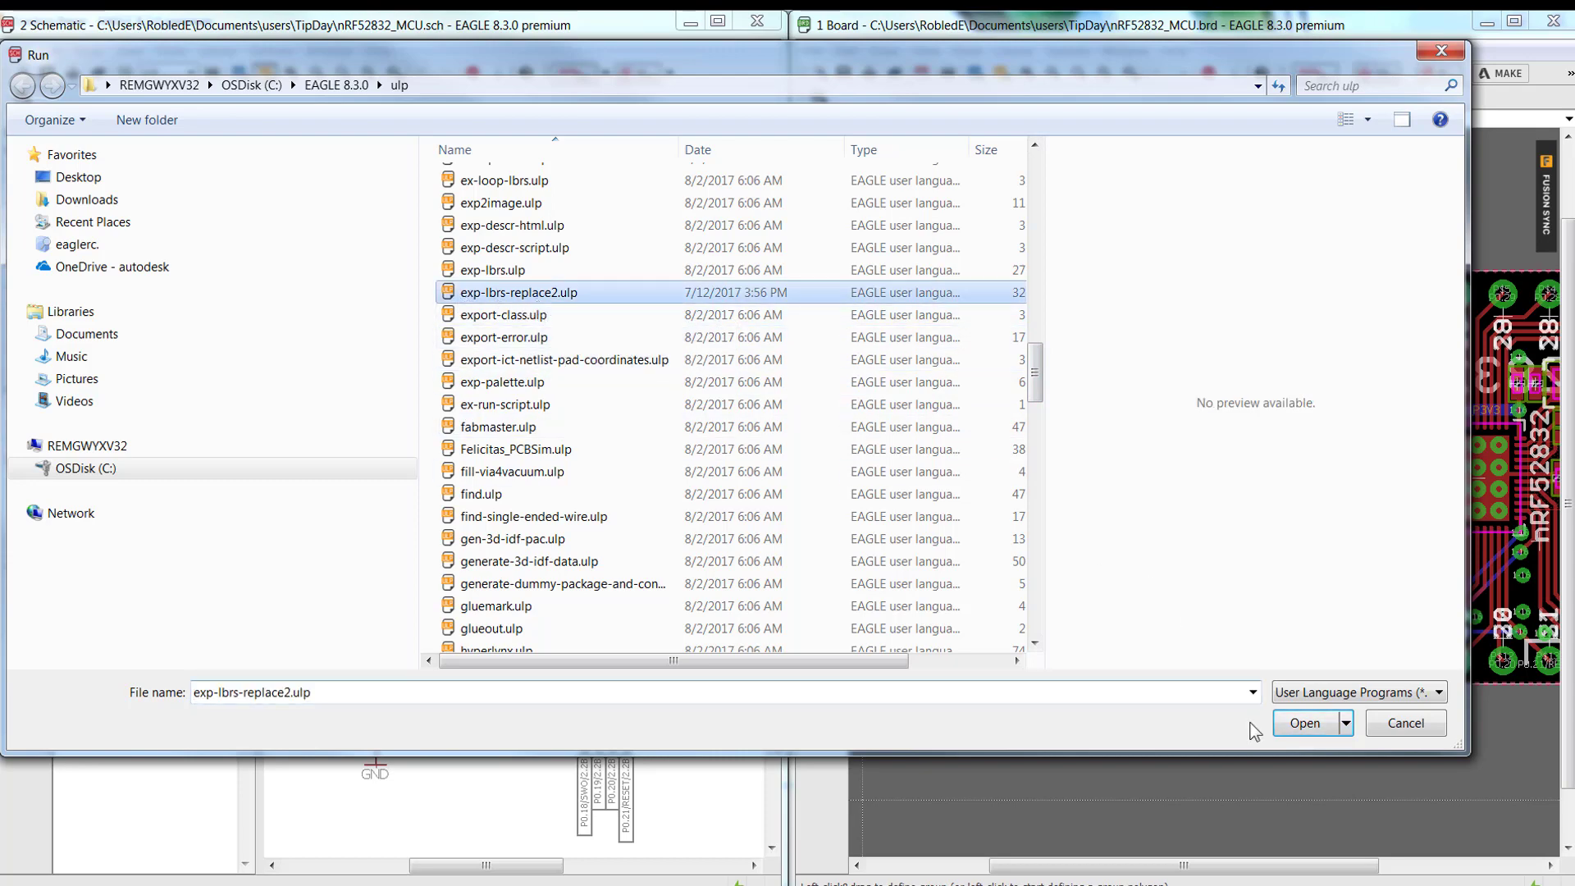
{"action": "left_click", "coordinate": [1303, 722]}
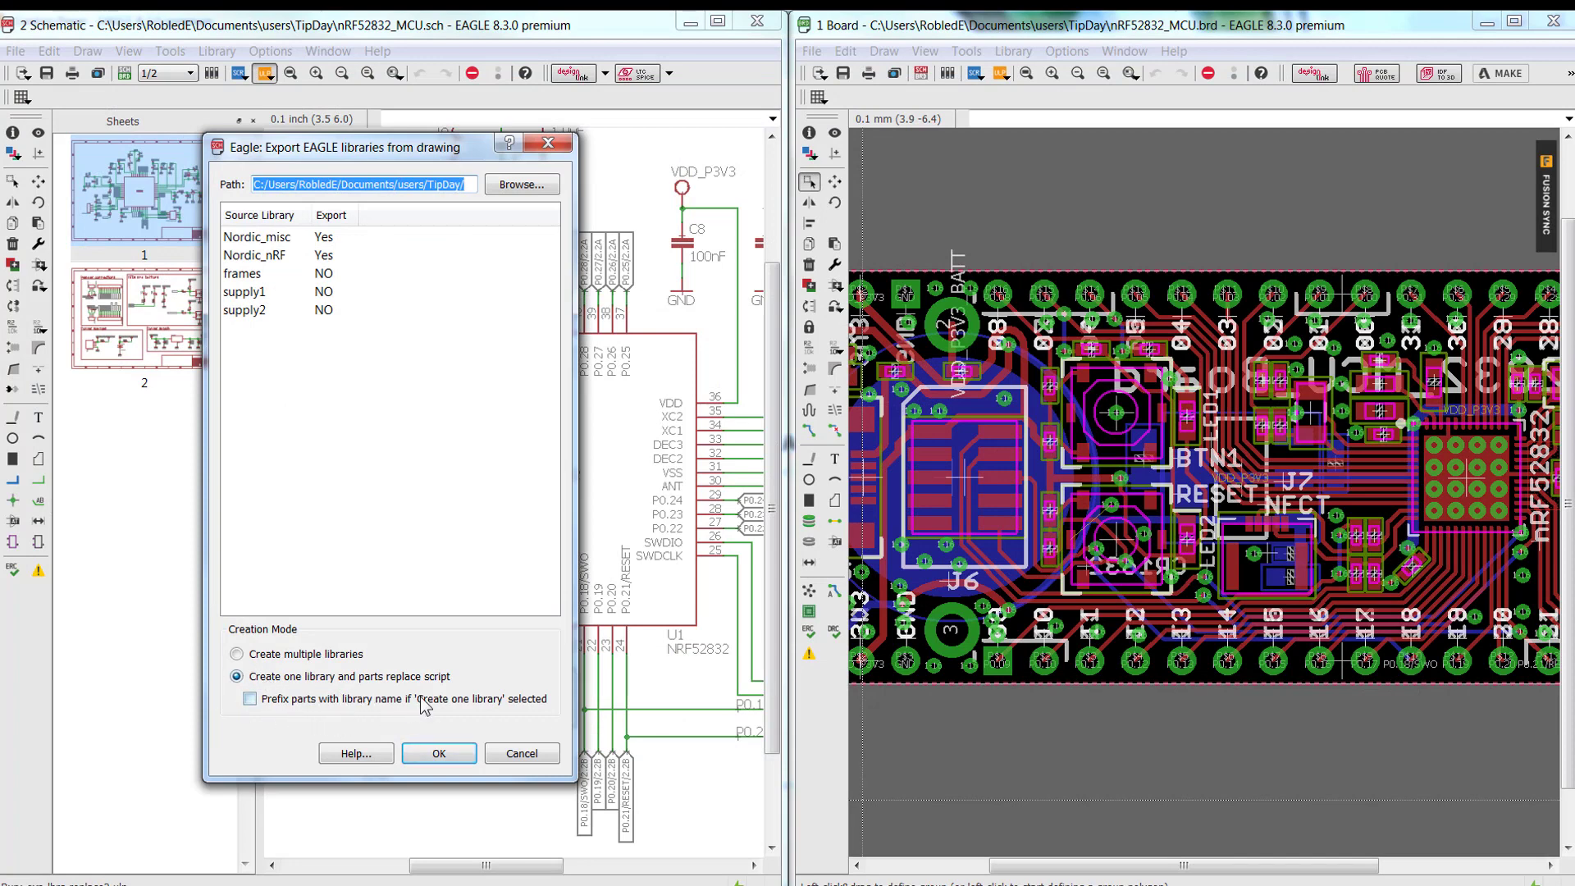
{"action": "mouse_move", "coordinate": [371, 683]}
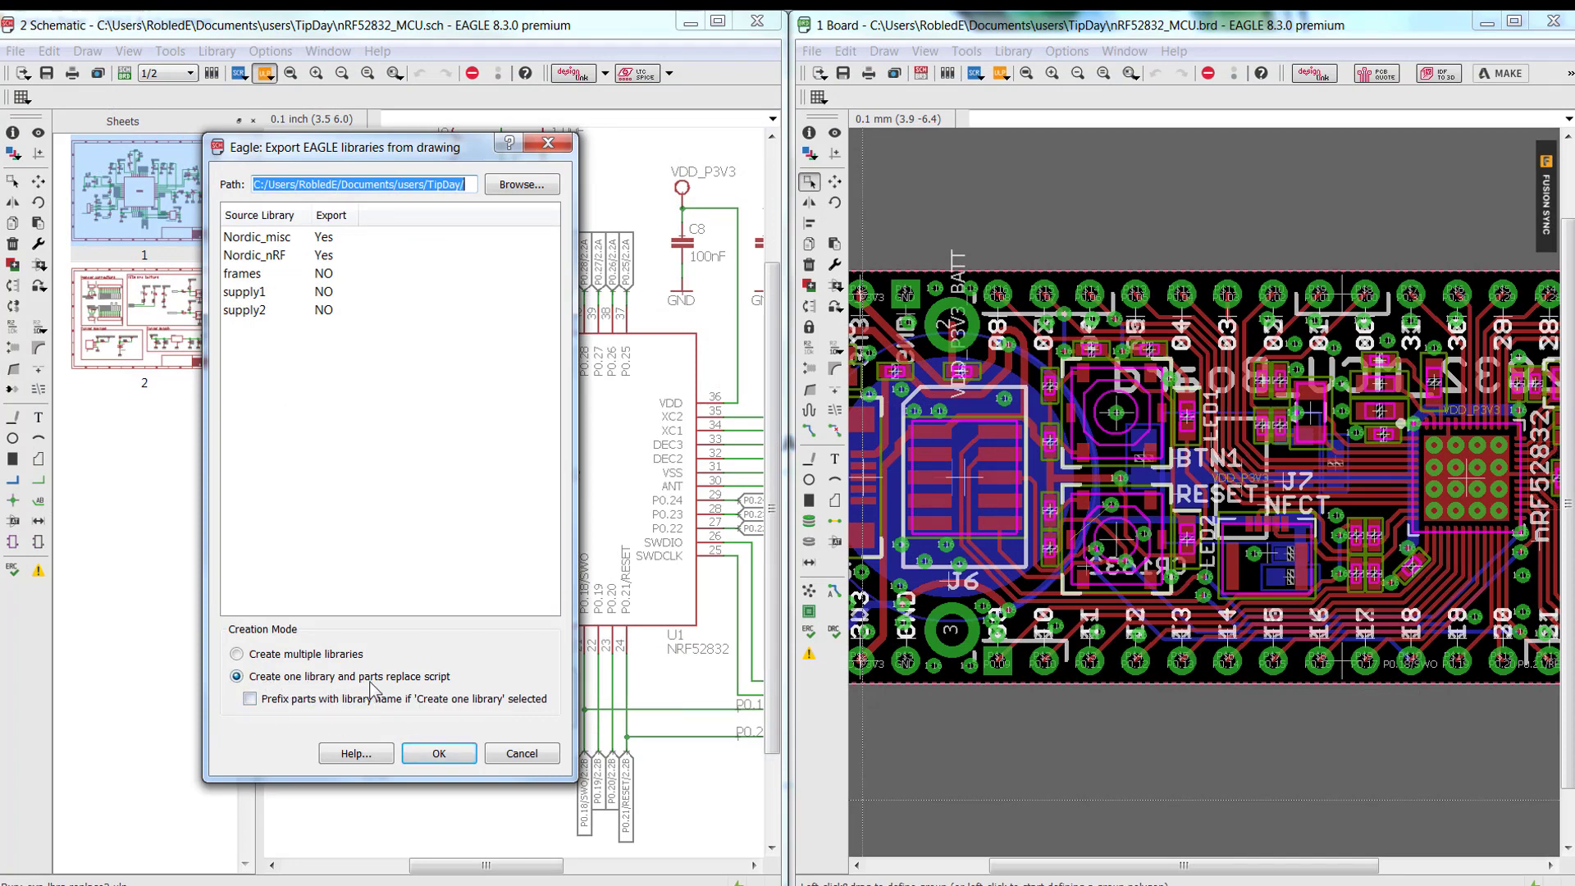
{"action": "mouse_move", "coordinate": [379, 318]}
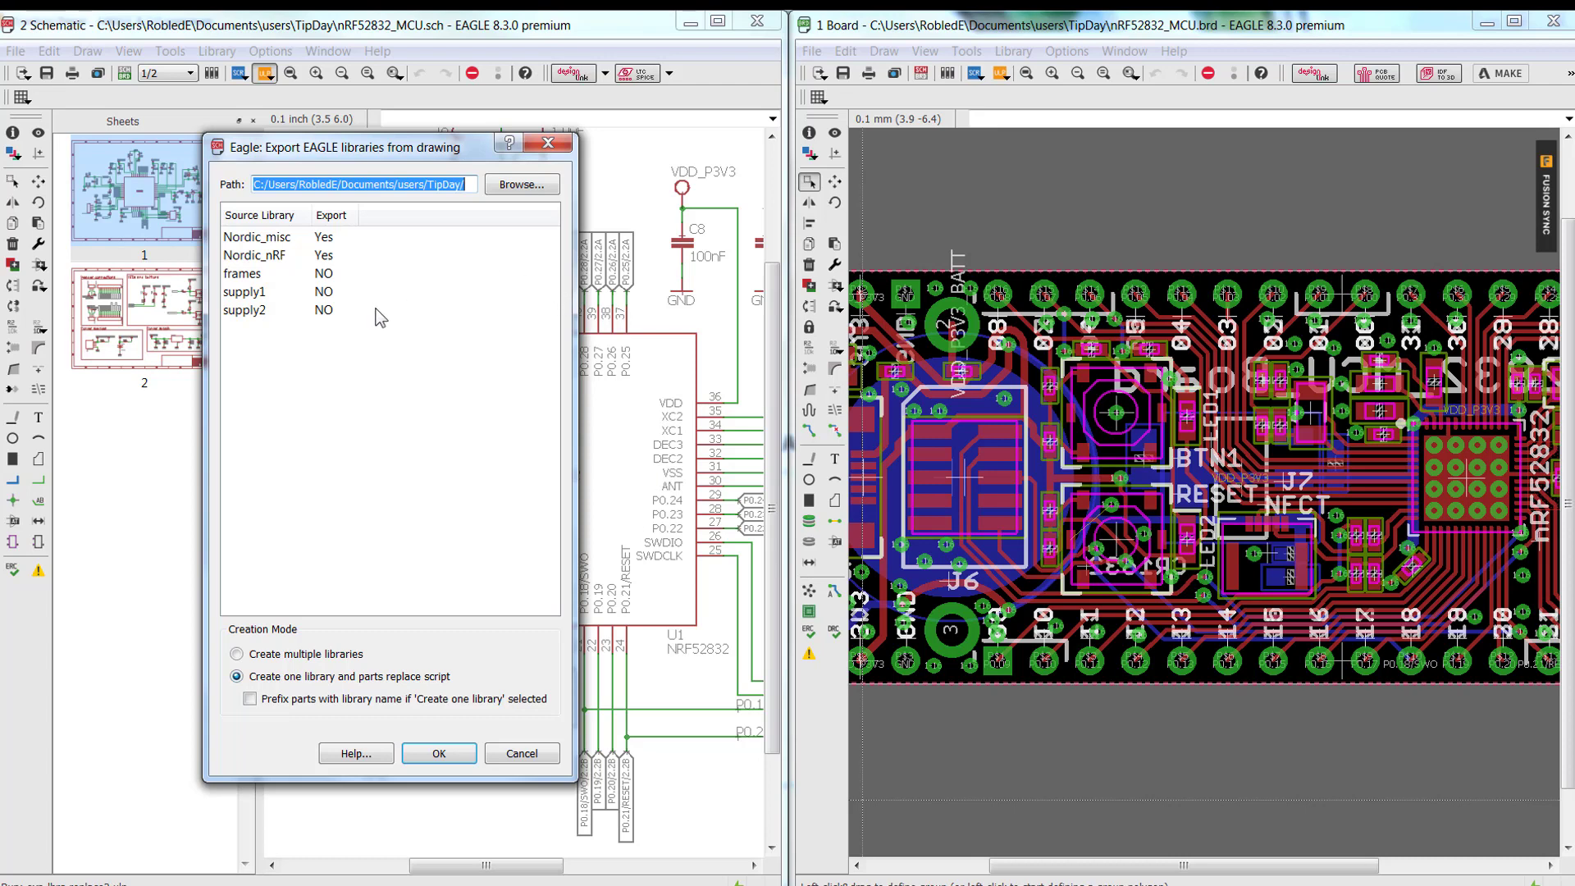
{"action": "mouse_move", "coordinate": [354, 328]}
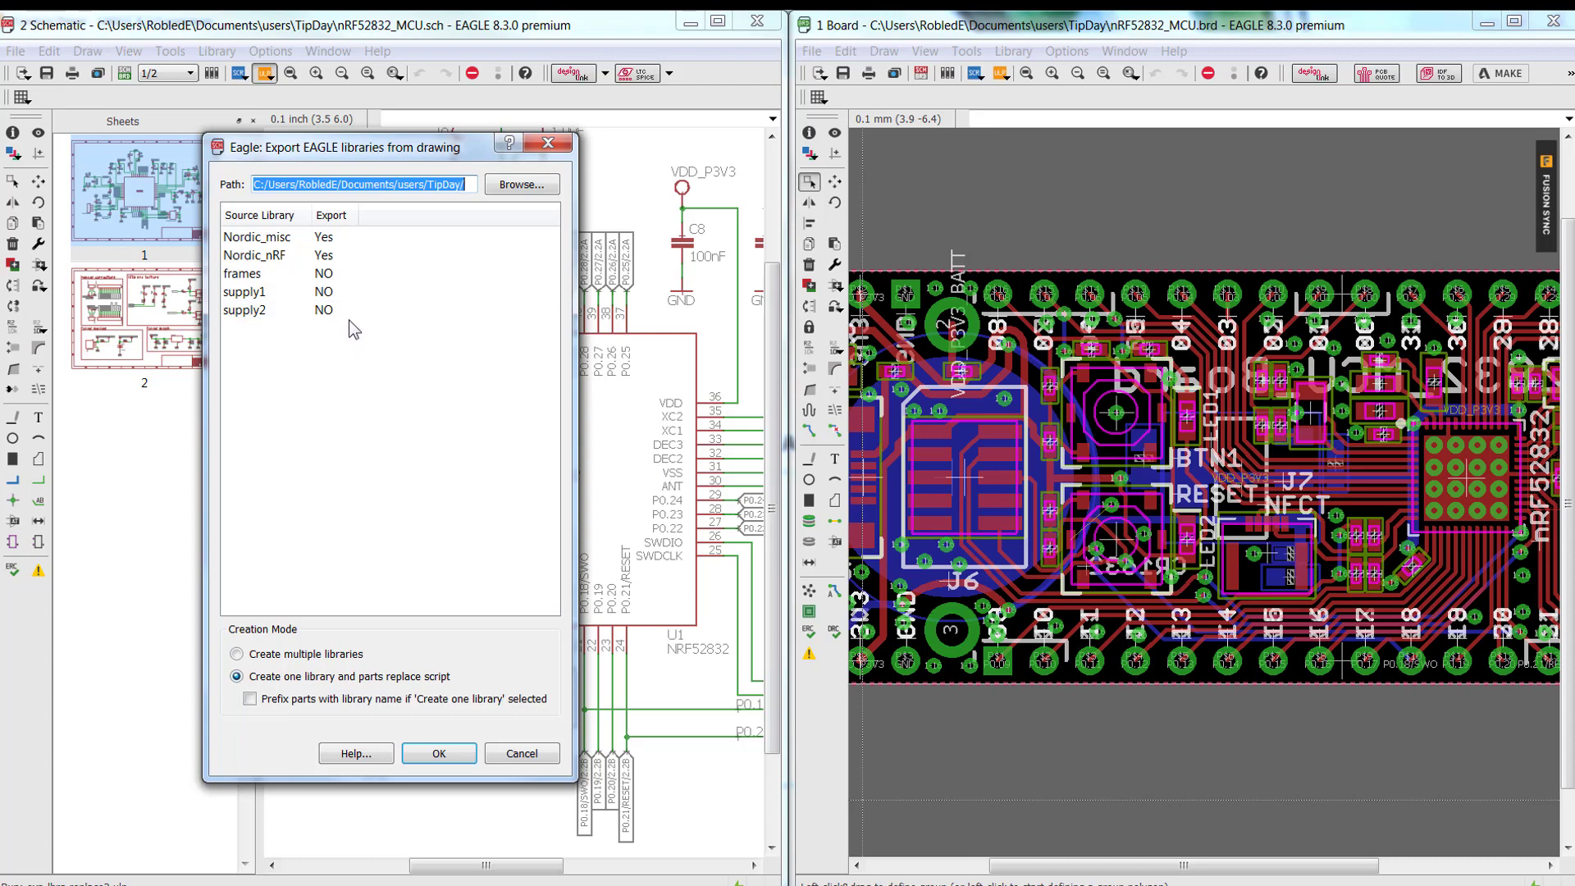
{"action": "mouse_move", "coordinate": [351, 295]}
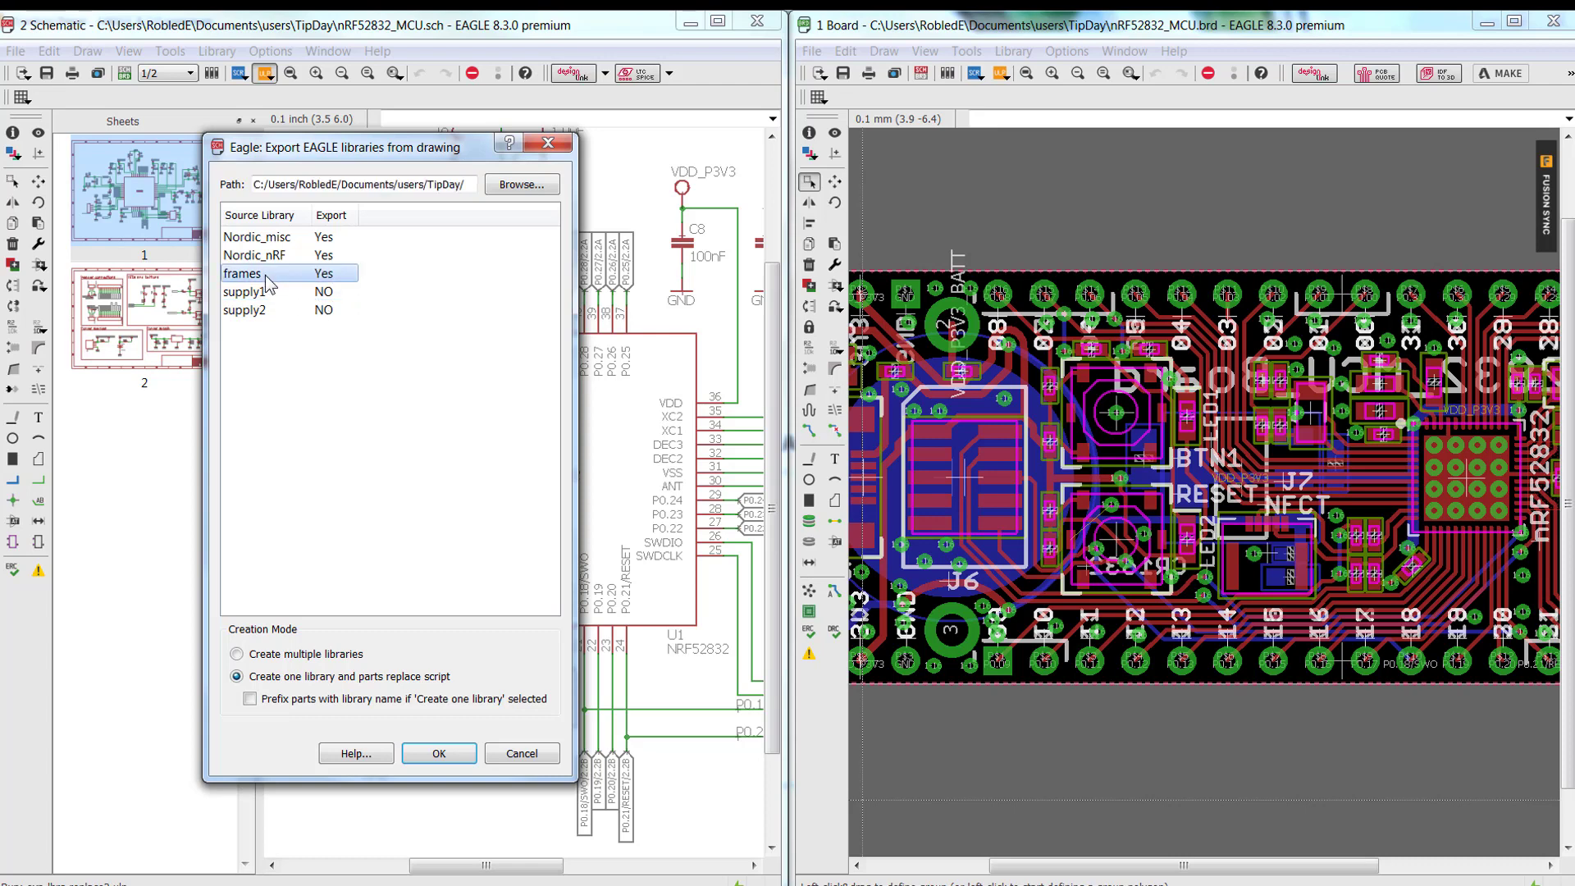
Include the frames and supply2 libraries and export all five into one library with a replace script
{"action": "left_click", "coordinate": [245, 292]}
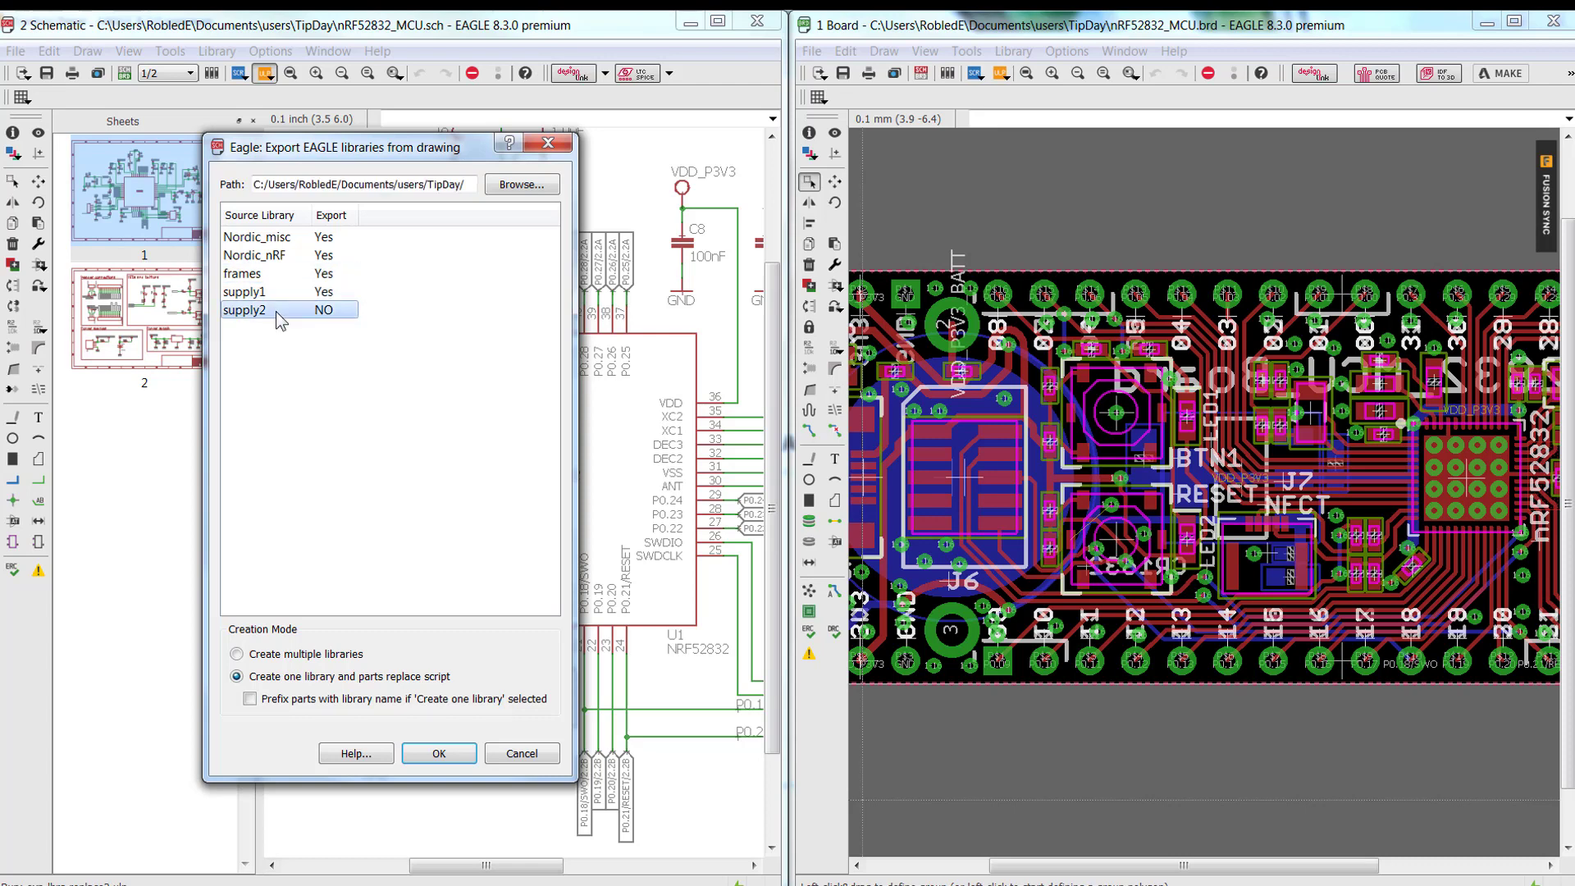
{"action": "left_click", "coordinate": [323, 310]}
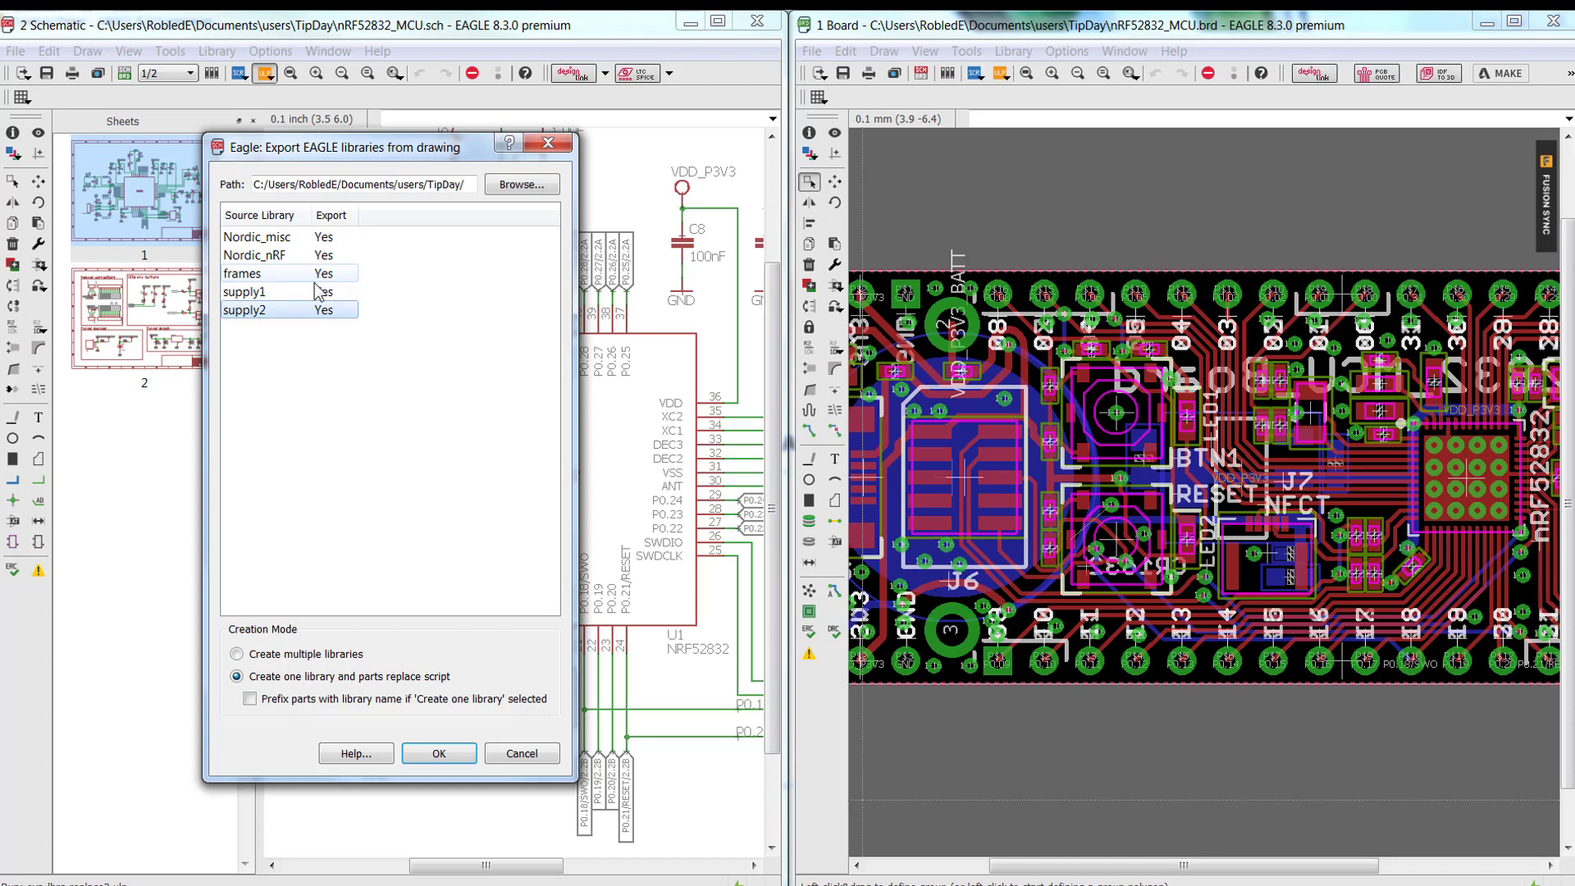
{"action": "mouse_move", "coordinate": [295, 273]}
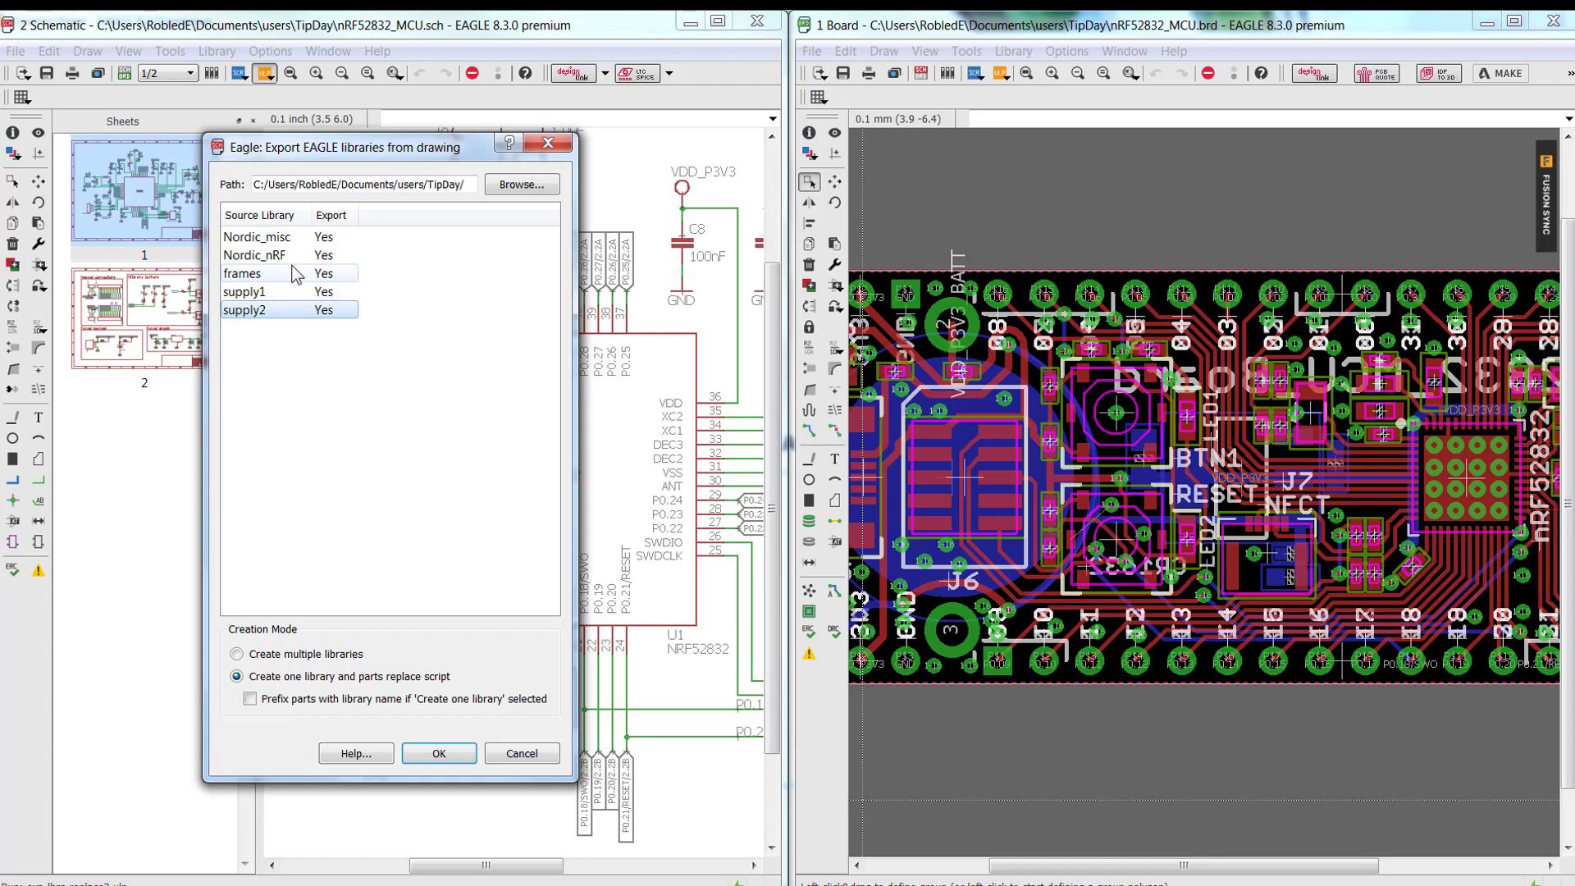
{"action": "mouse_move", "coordinate": [336, 282]}
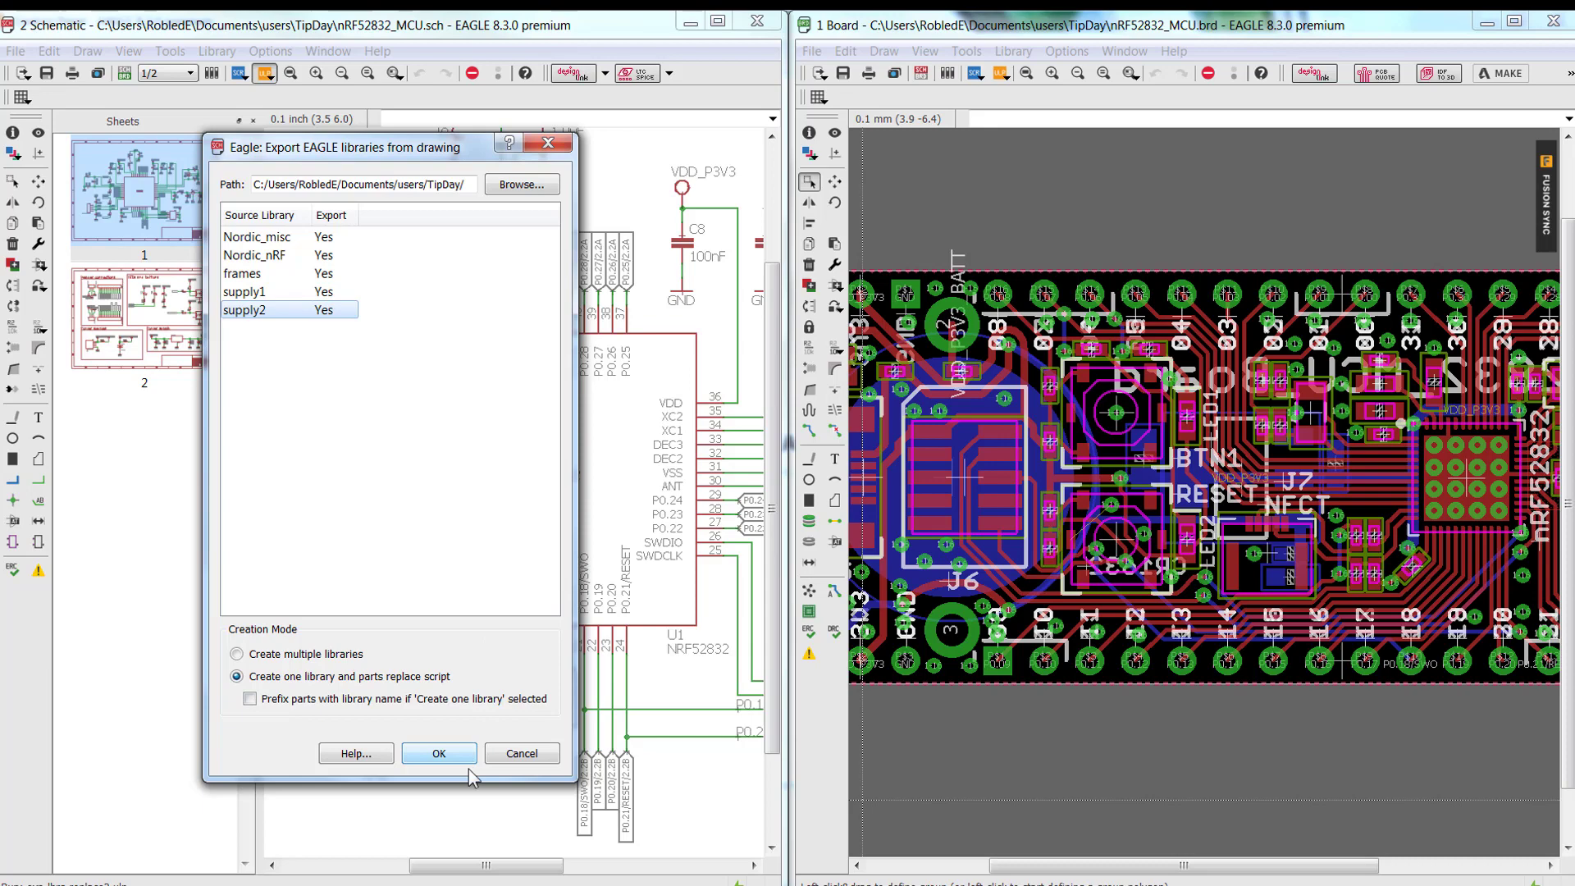
{"action": "left_click", "coordinate": [440, 753]}
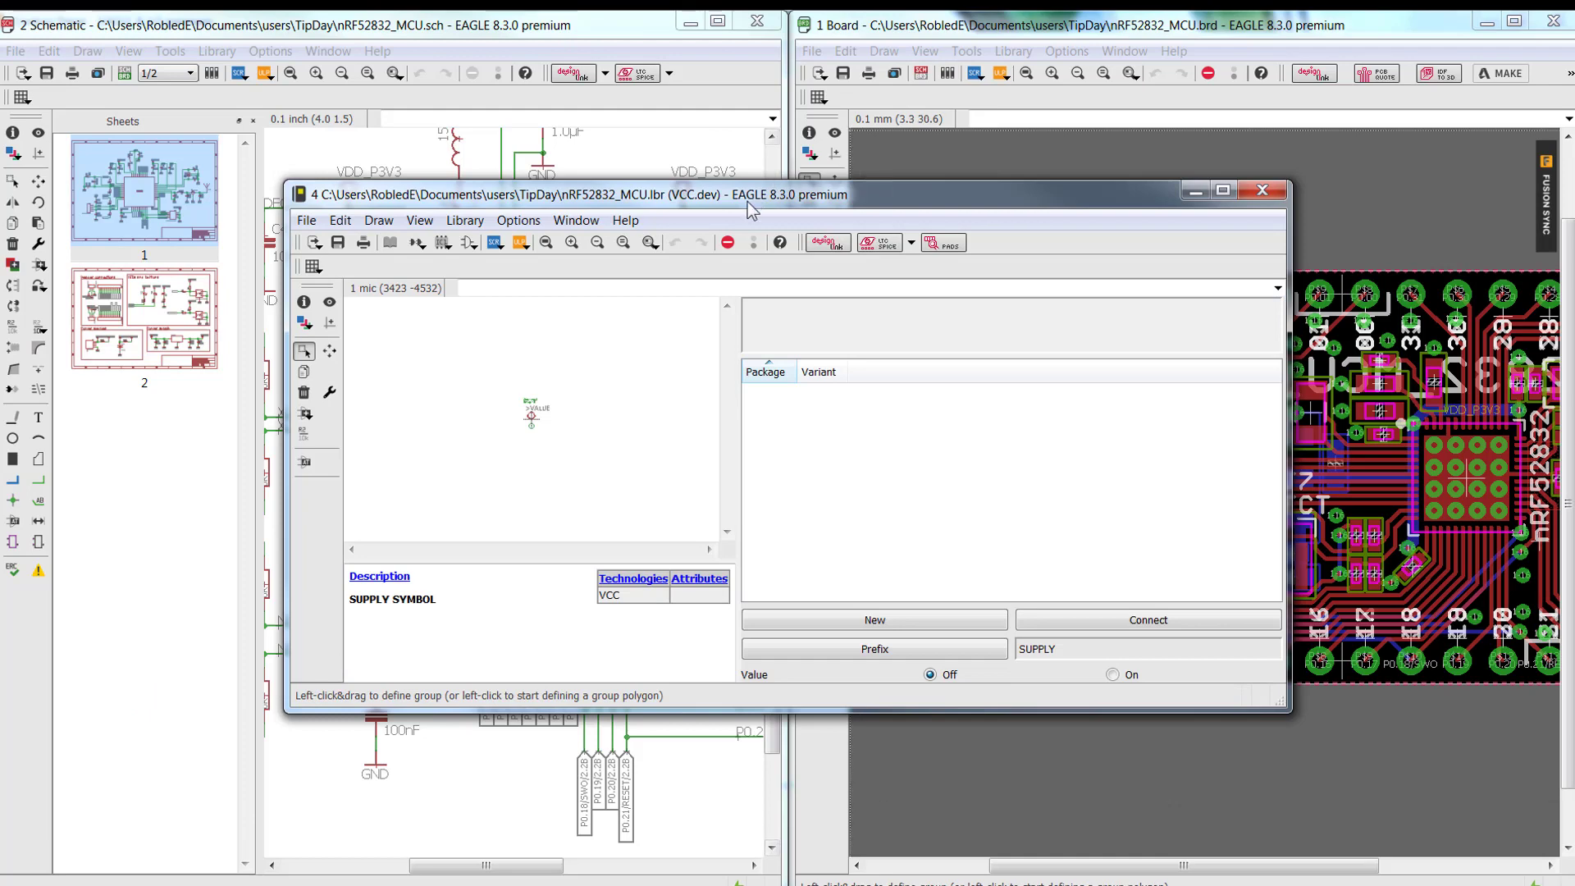
Move the library editor aside and view the TipDay folder's exported nRF52832_MCU .lbr and .scr files
{"action": "left_click_drag", "start_coordinate": [752, 193], "coordinate": [1004, 69]}
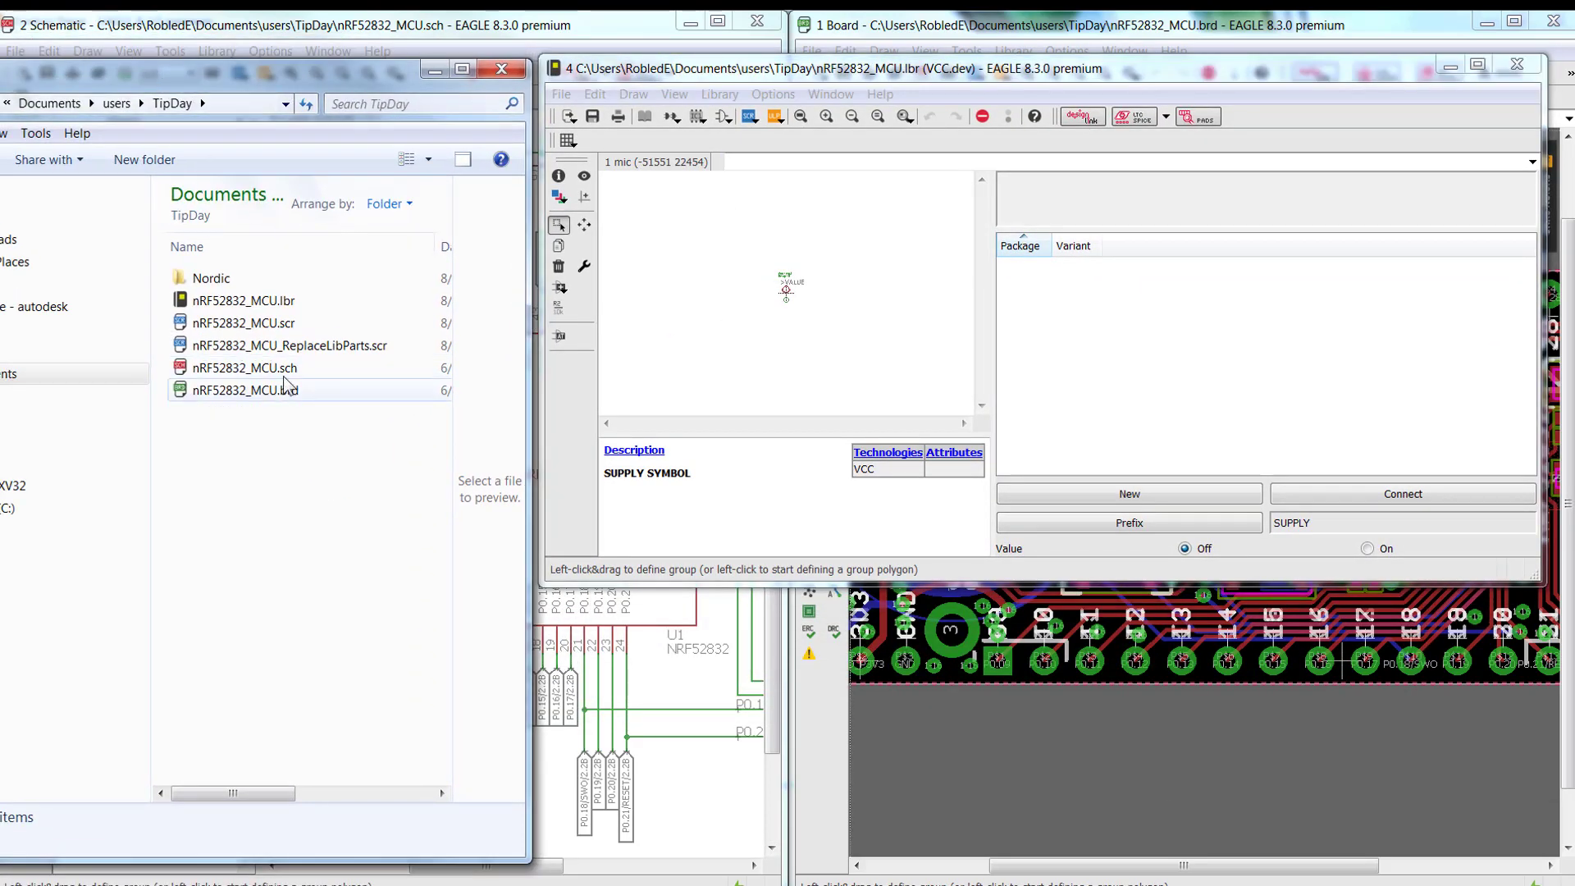
{"action": "left_click", "coordinate": [243, 300]}
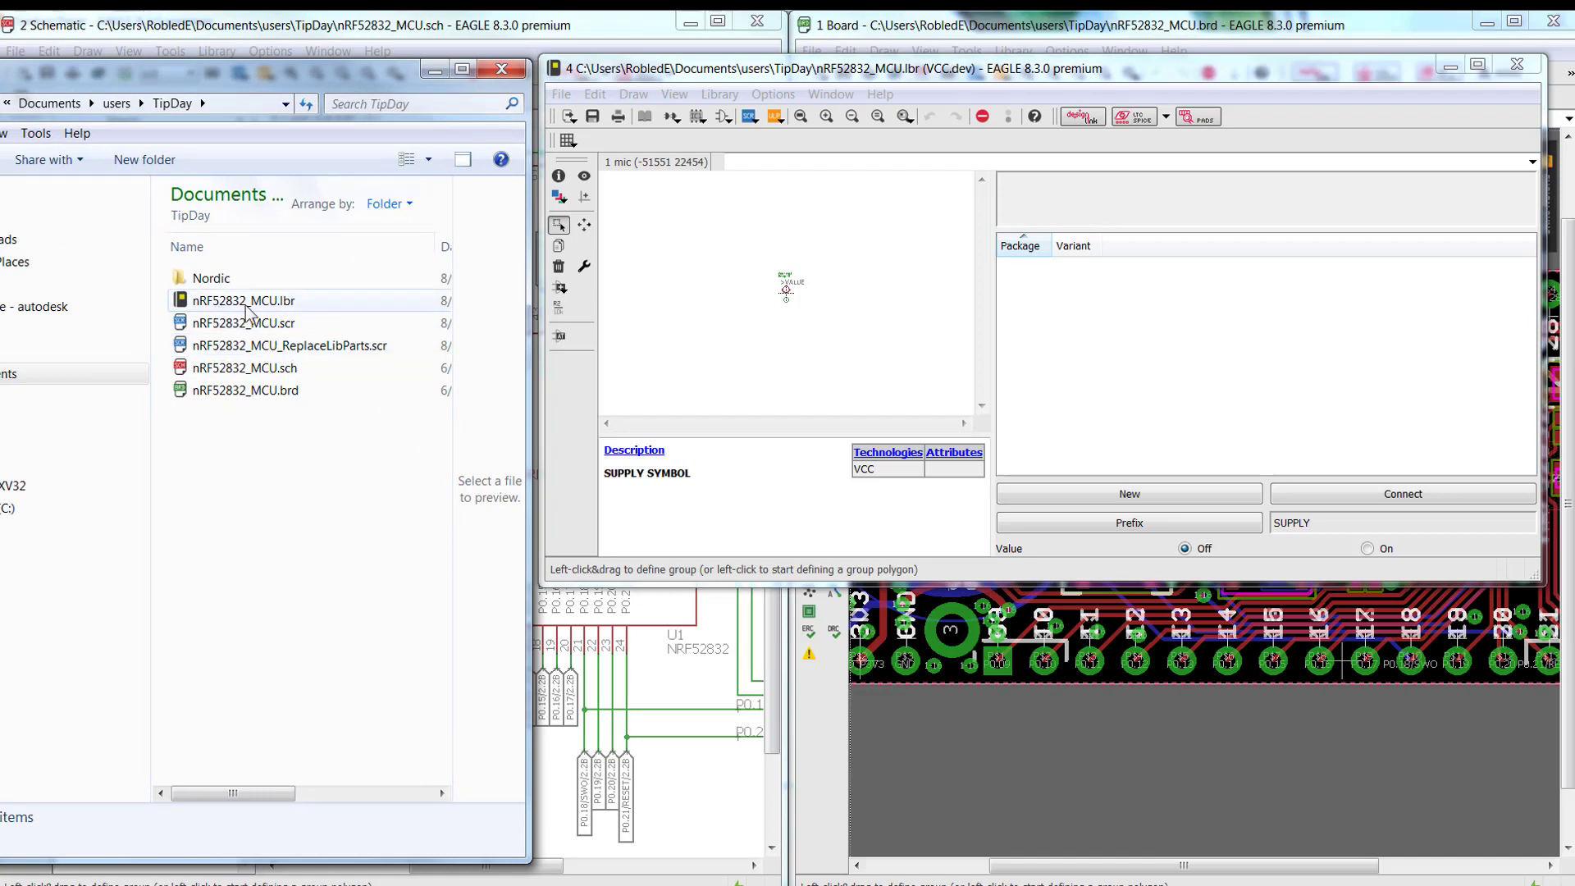
{"action": "mouse_move", "coordinate": [250, 311]}
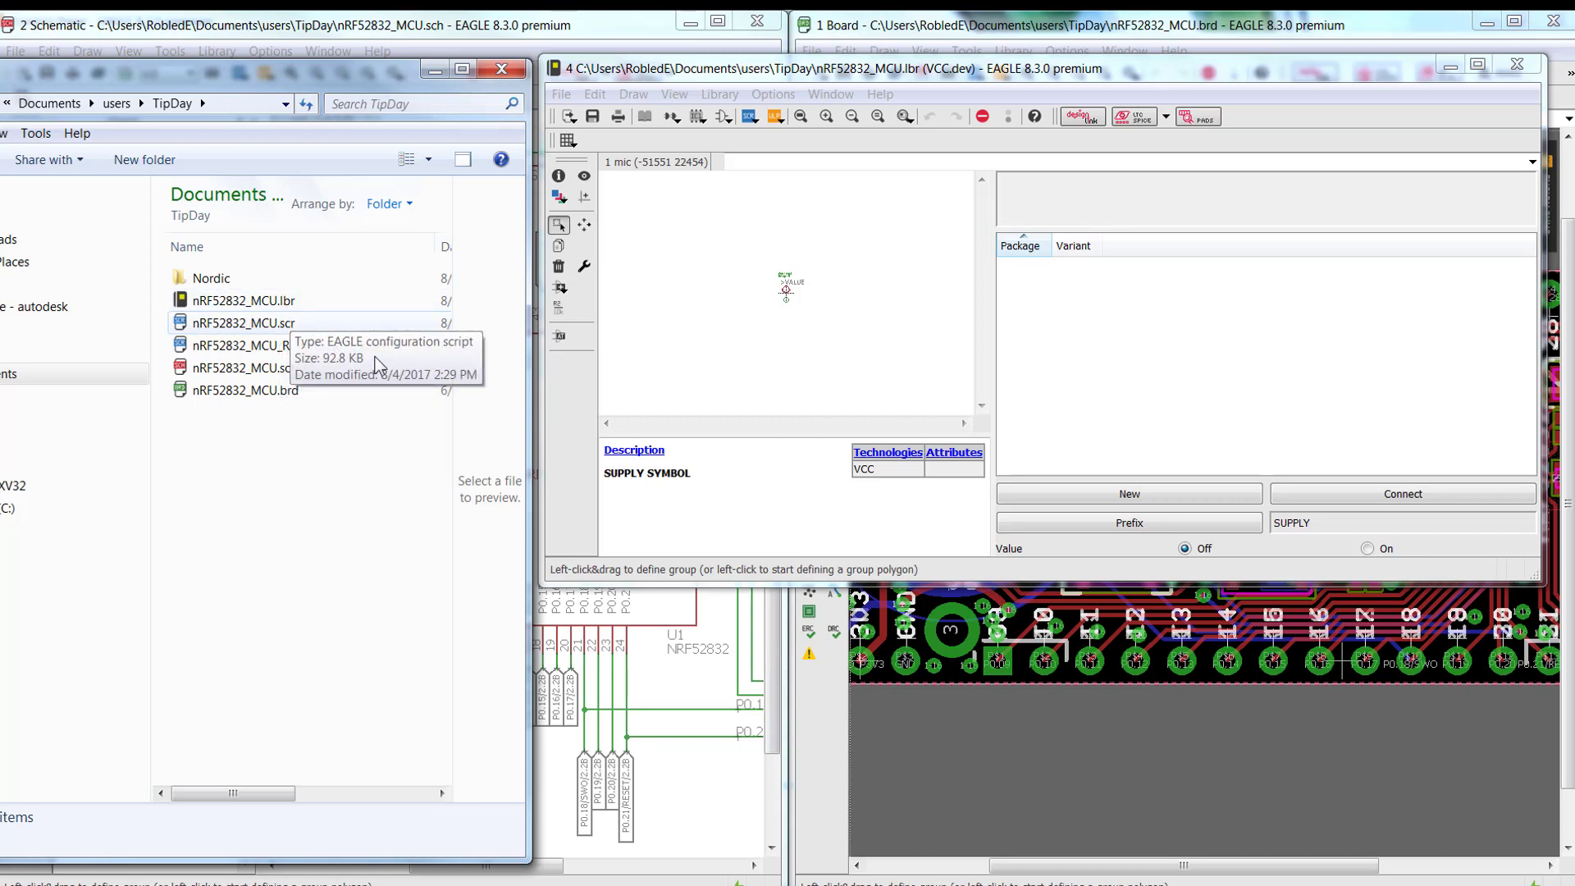
{"action": "mouse_move", "coordinate": [387, 497]}
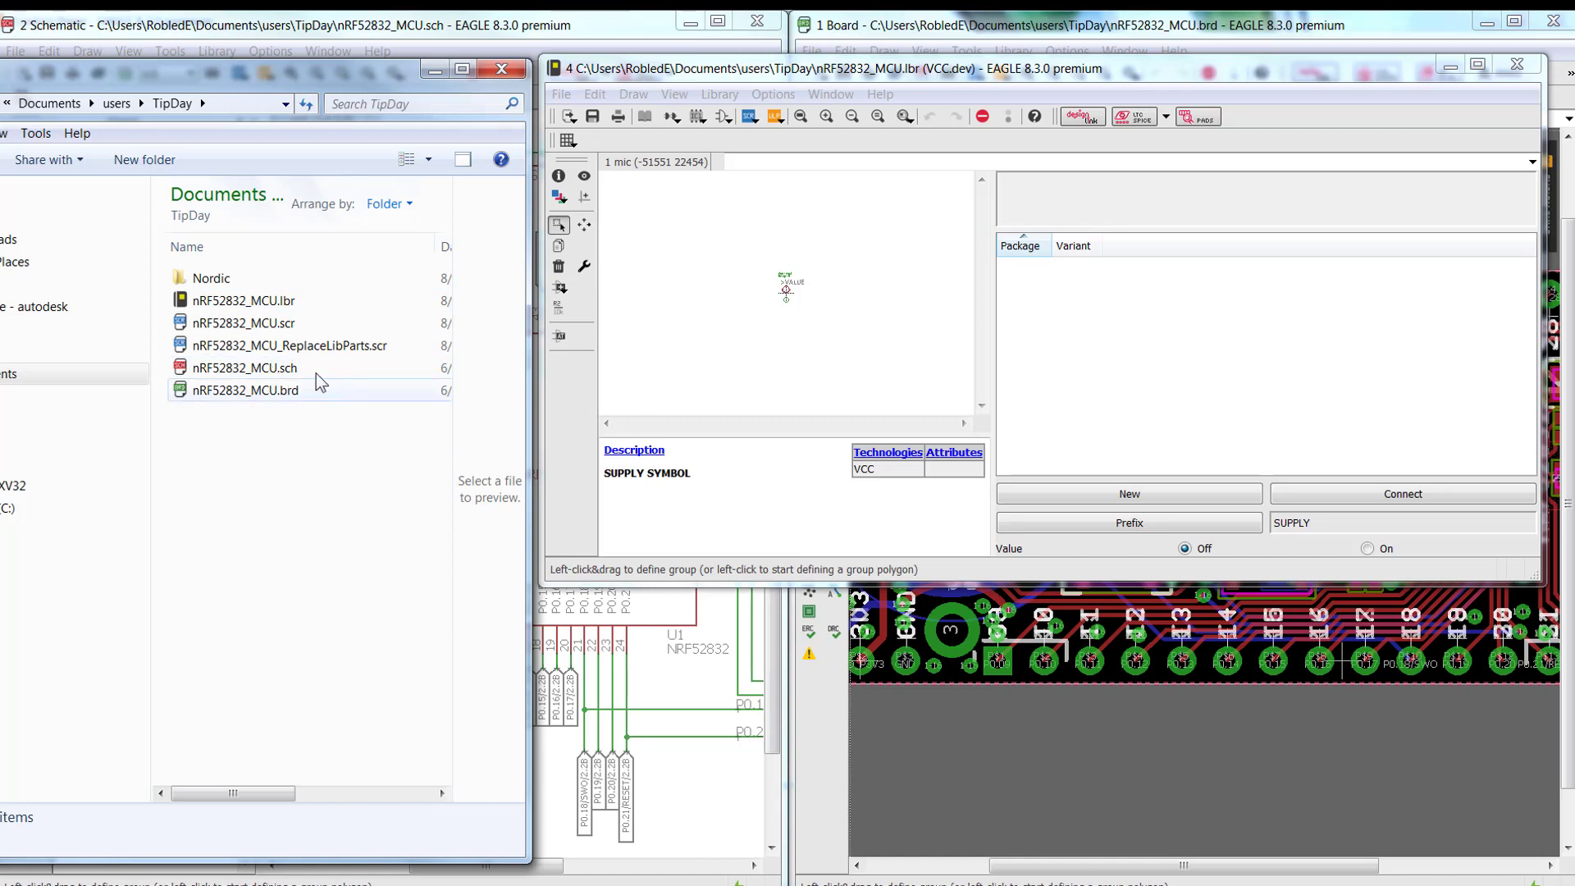
{"action": "mouse_move", "coordinate": [217, 355]}
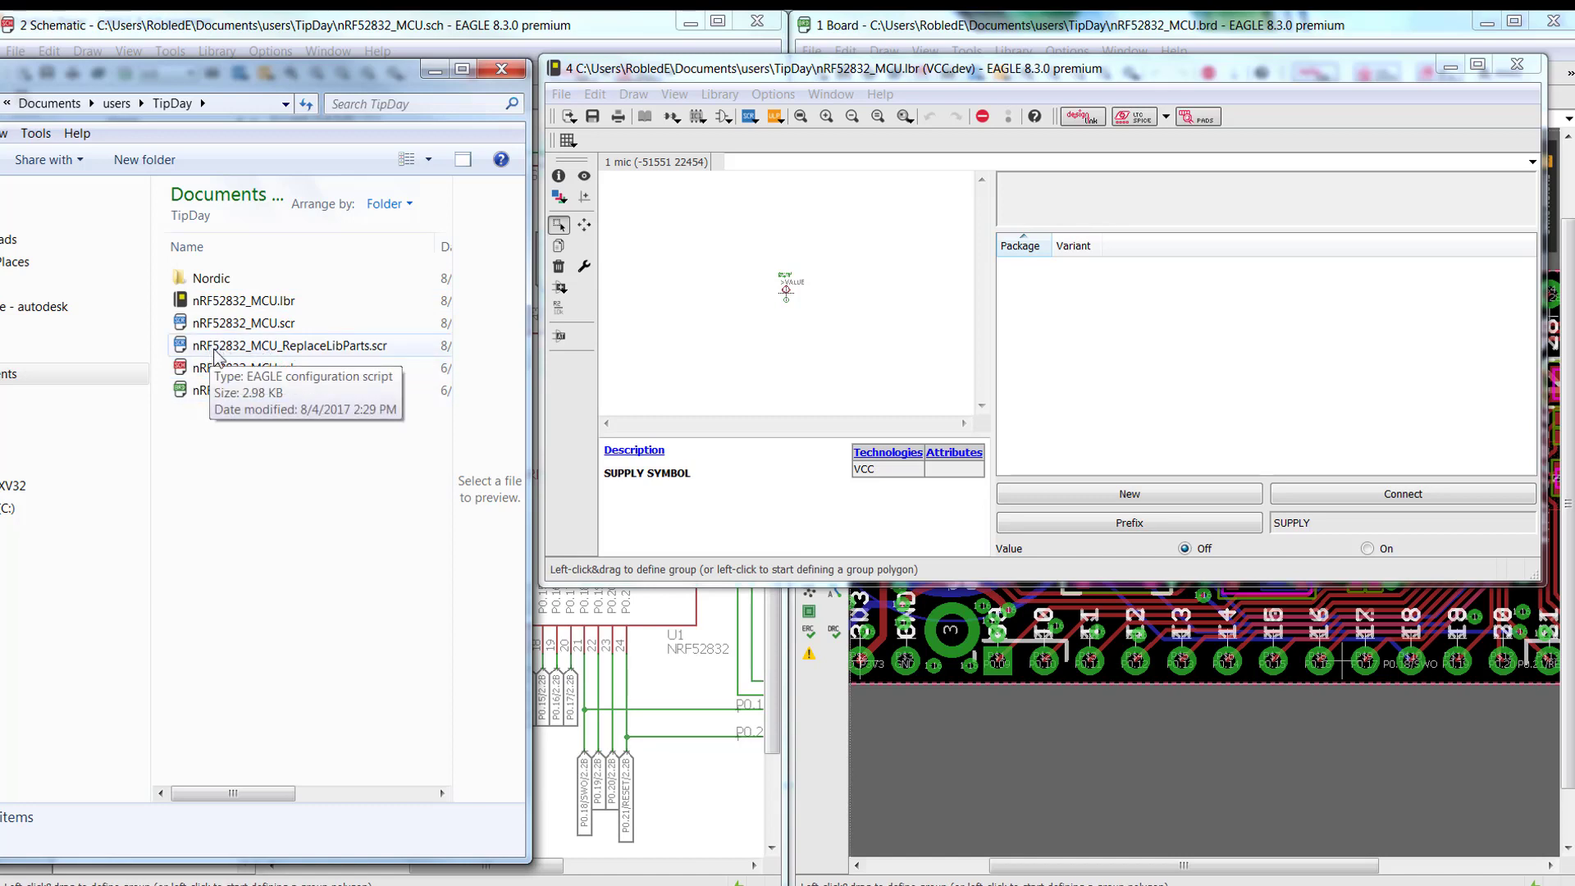
{"action": "mouse_move", "coordinate": [262, 358]}
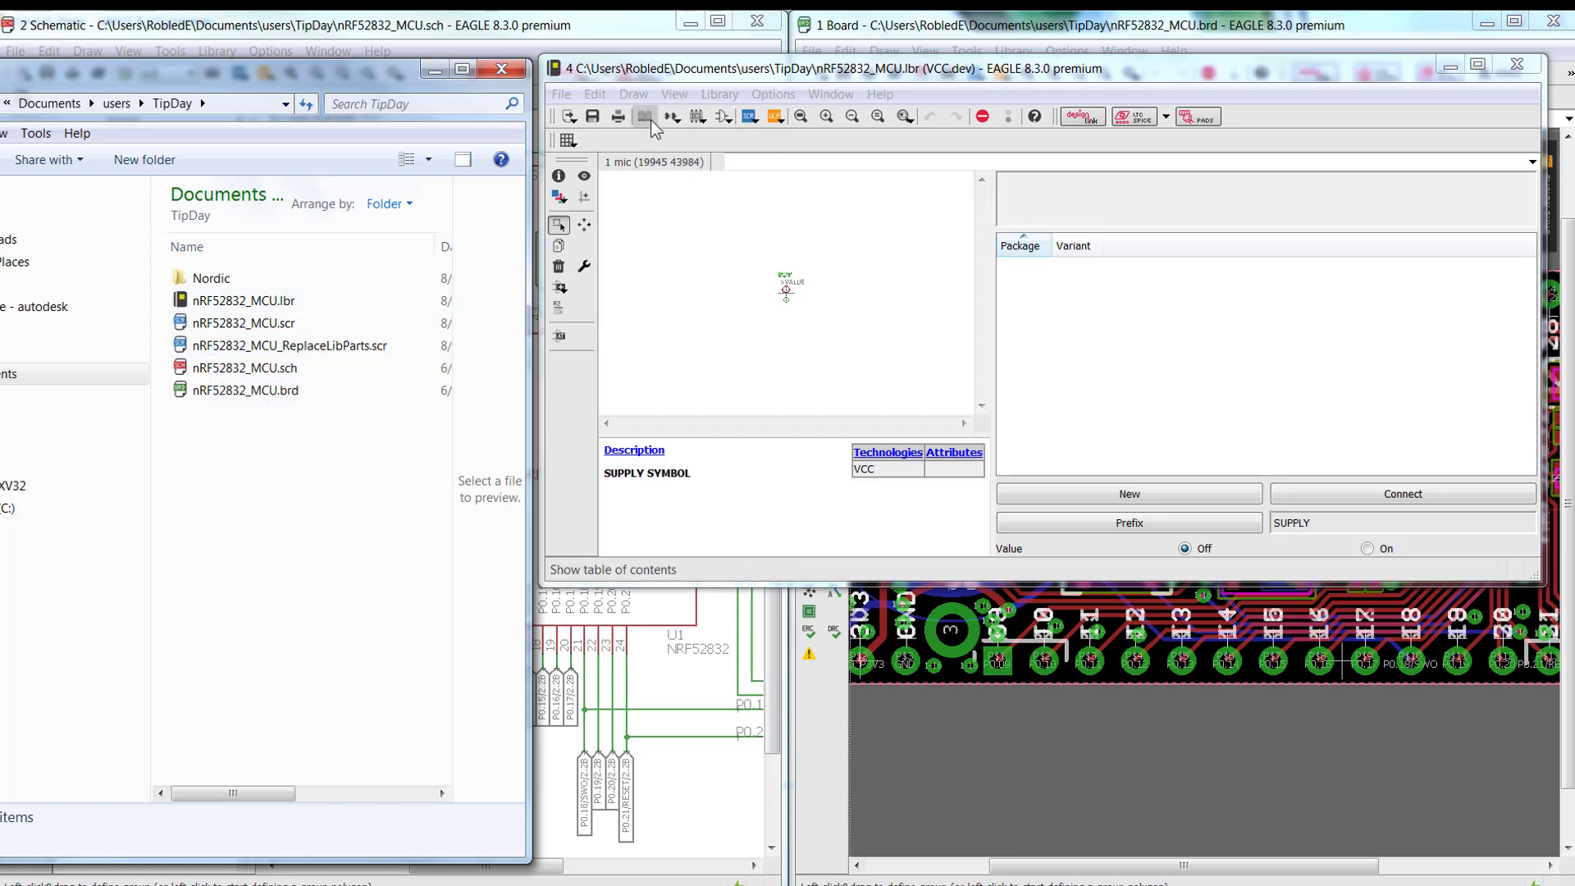
Review nRF52832_MCU.lbr's table of contents and start the schematic's script picker
{"action": "left_click", "coordinate": [564, 140]}
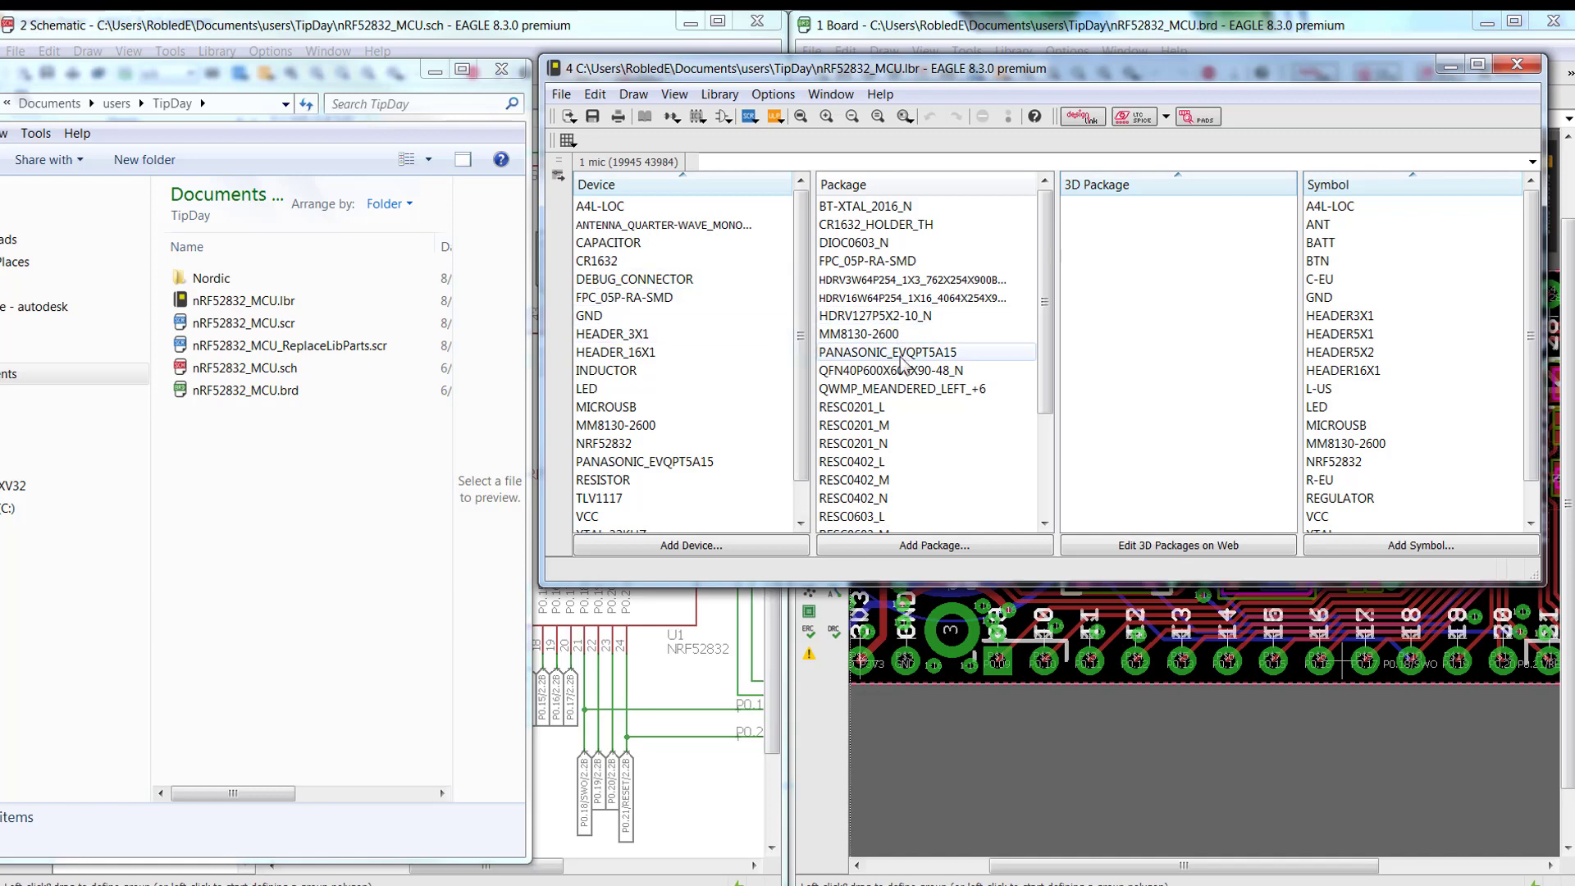
{"action": "scroll", "scroll_direction": "down", "scroll_amount": 3}
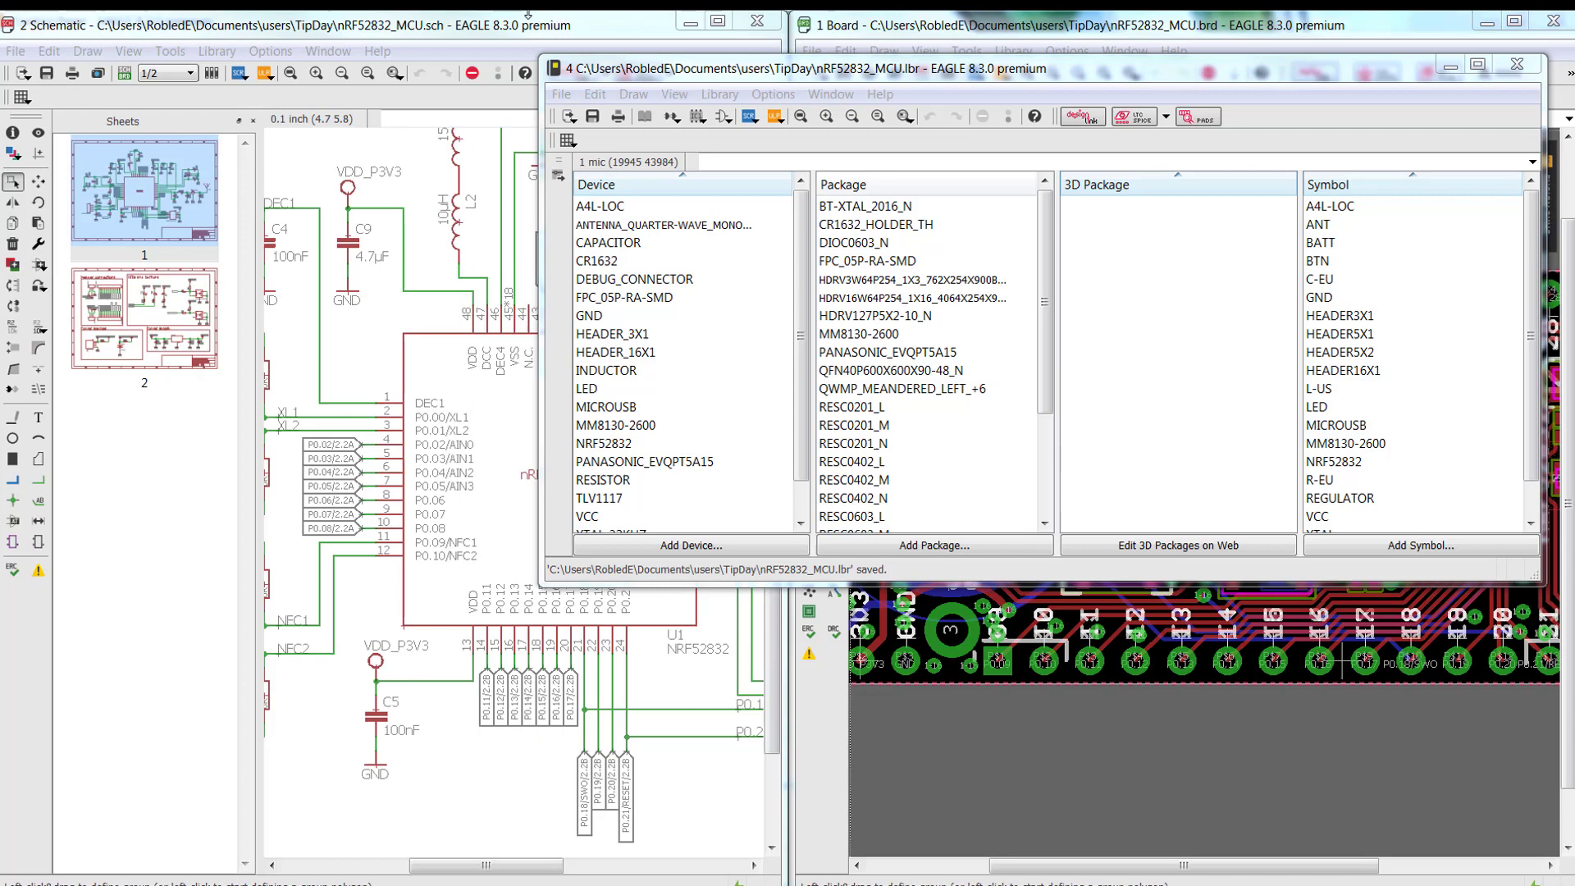
{"action": "left_click", "coordinate": [1516, 66]}
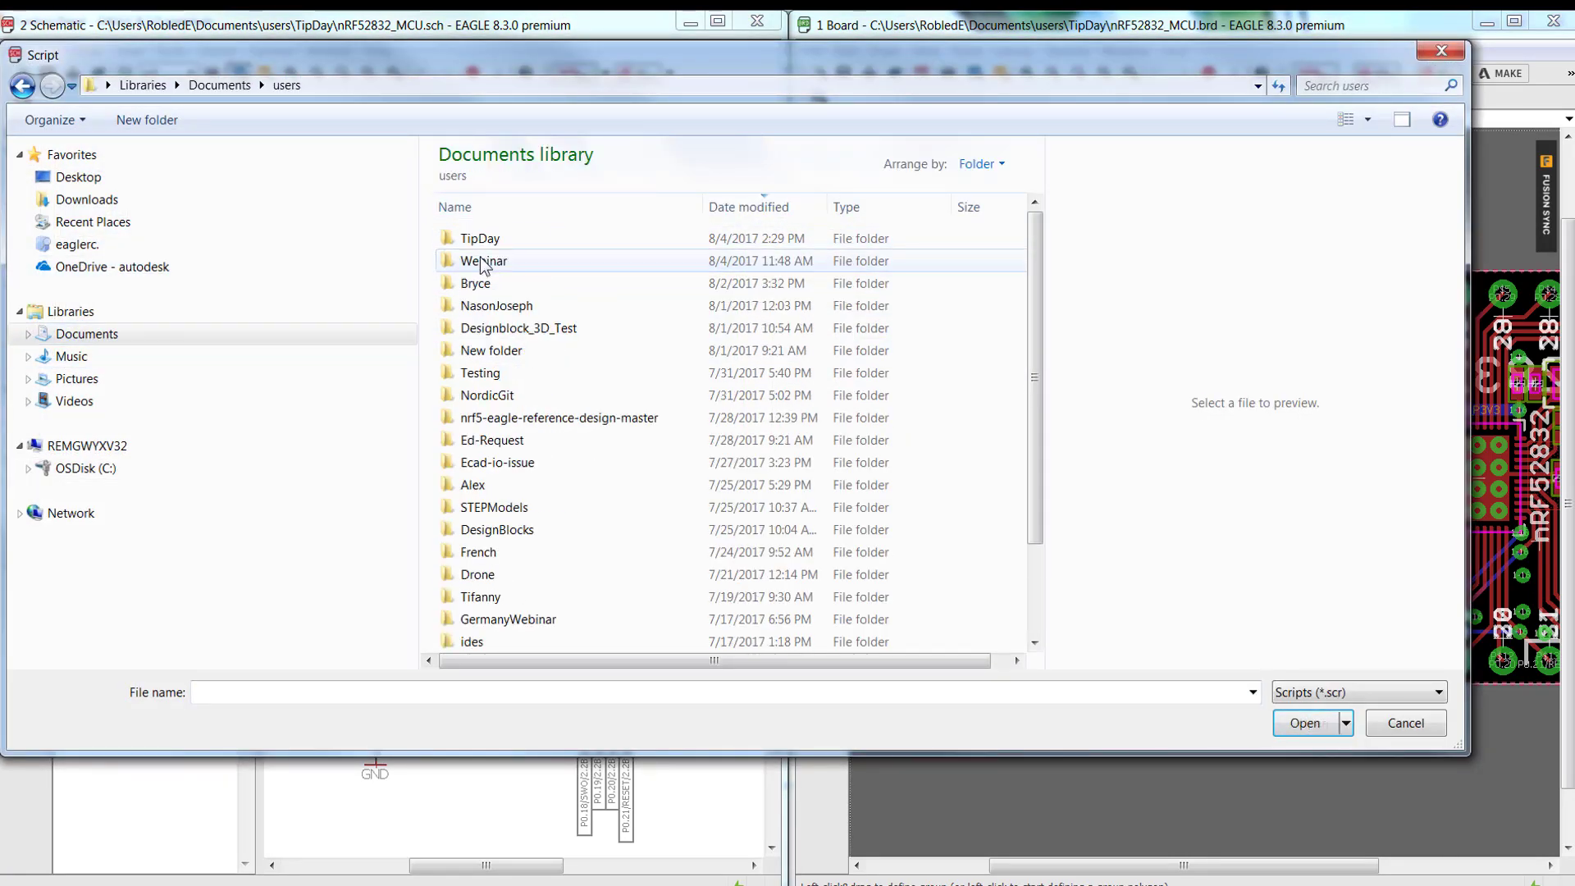
Run nRF52832_MCU_ReplaceLibParts.scr from the TipDay folder on the schematic
{"action": "double_click", "coordinate": [479, 238]}
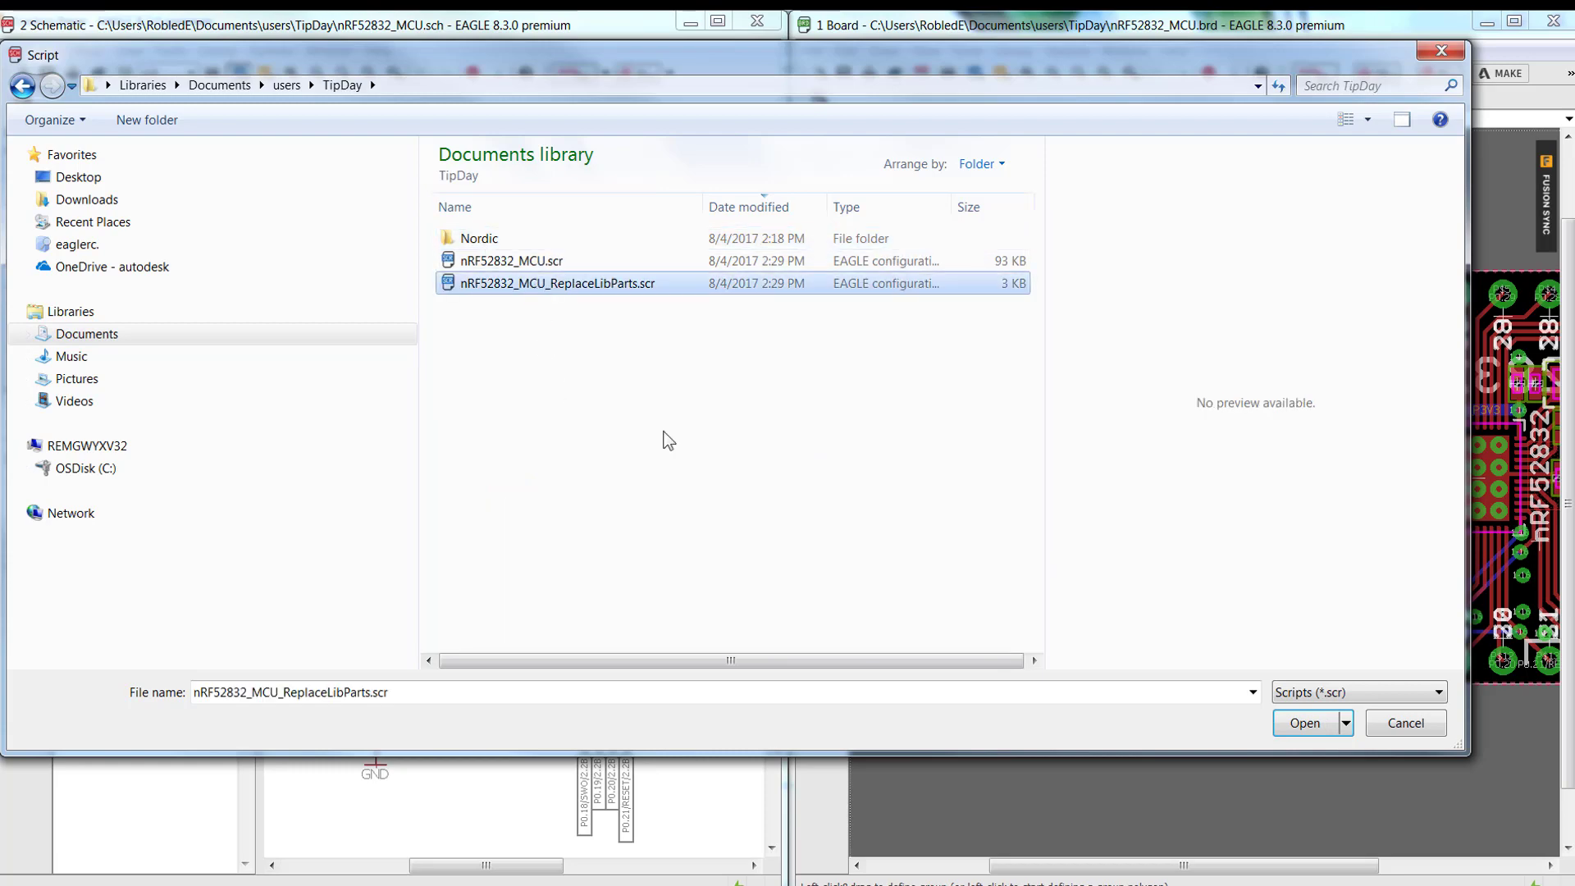
{"action": "left_click", "coordinate": [1303, 722]}
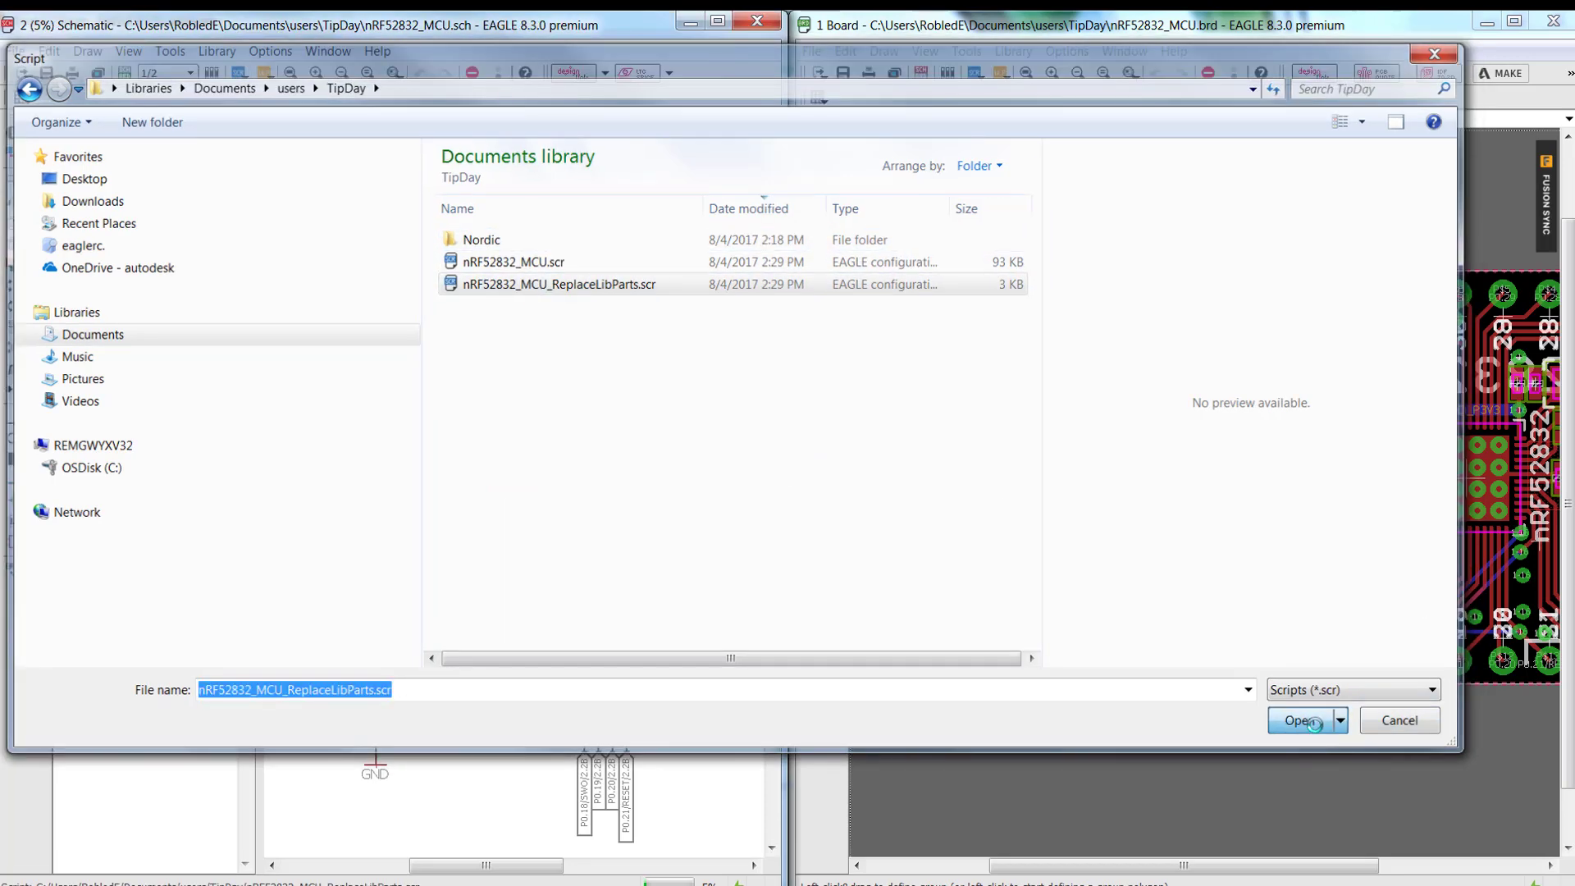
{"action": "left_click", "coordinate": [1296, 720]}
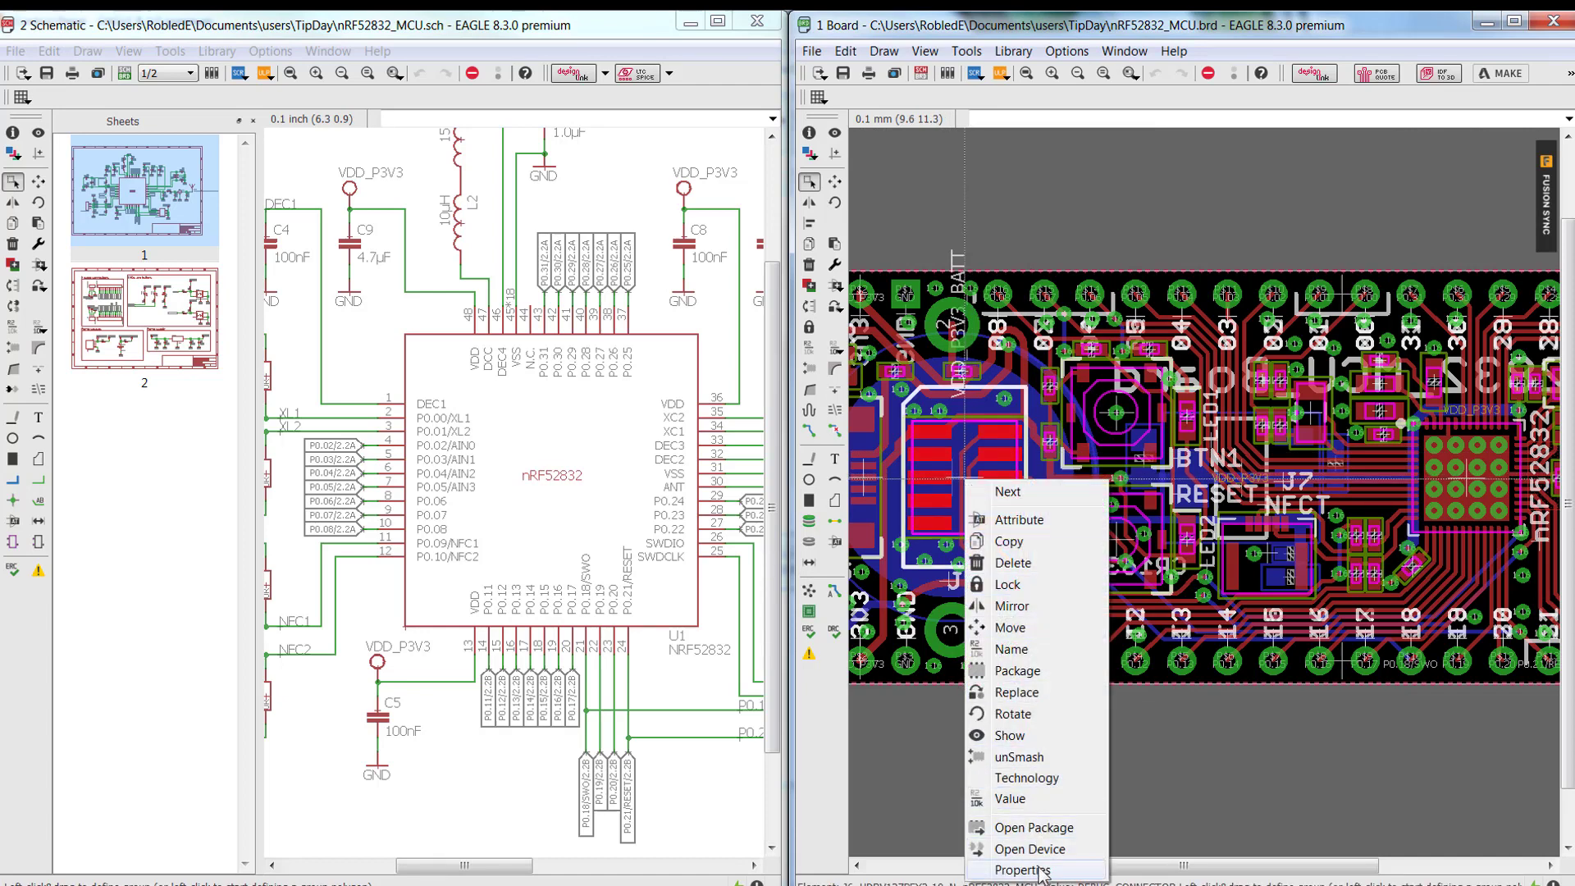
{"action": "left_click", "coordinate": [1021, 870]}
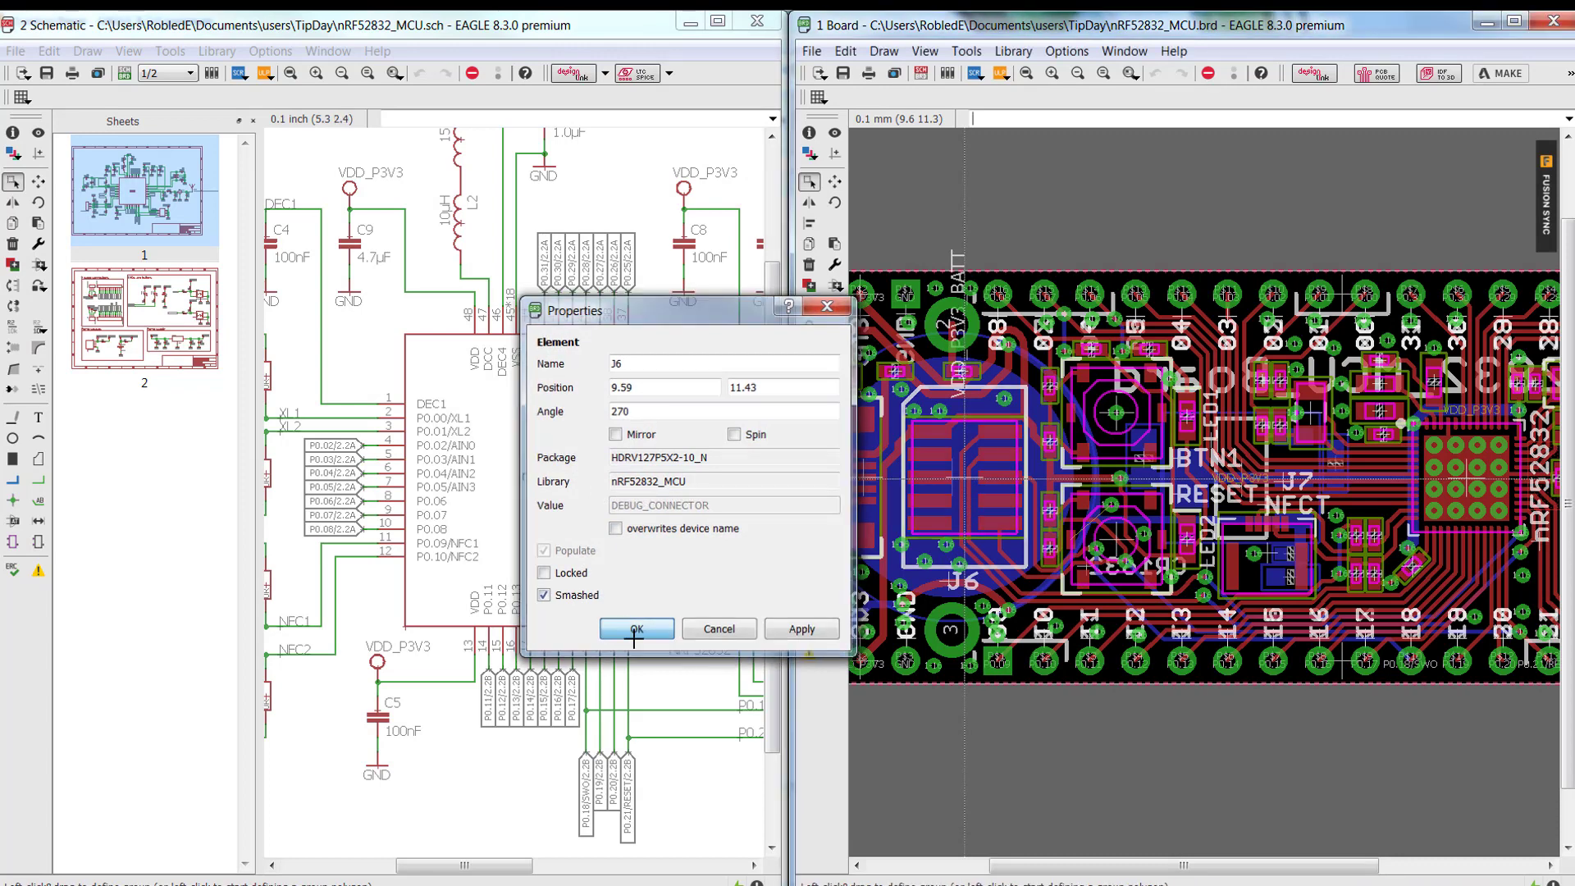
{"action": "left_click", "coordinate": [637, 628]}
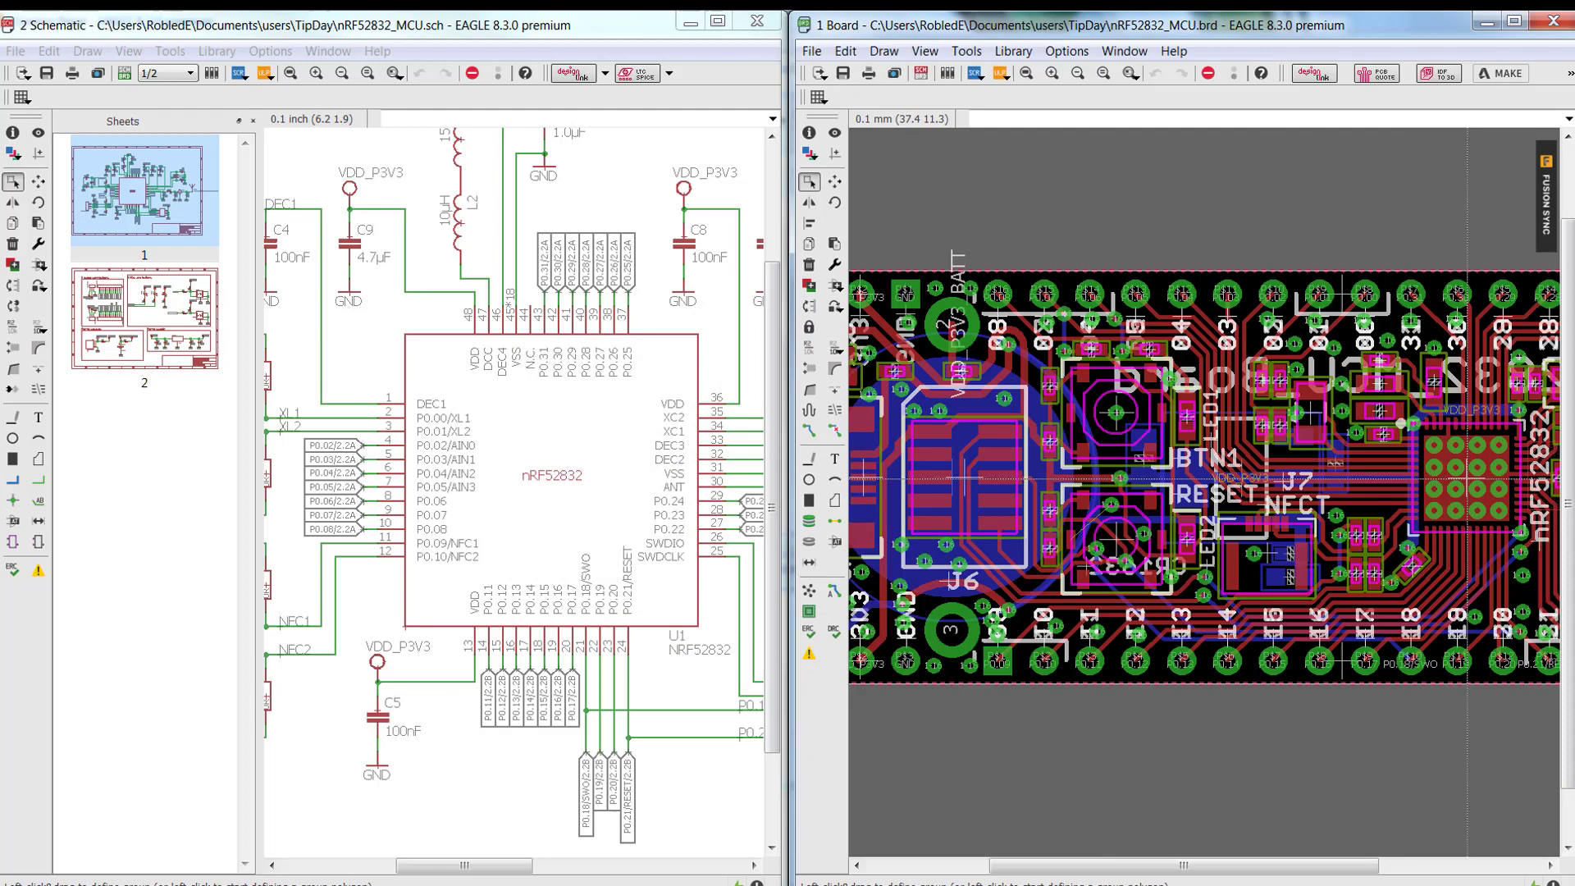